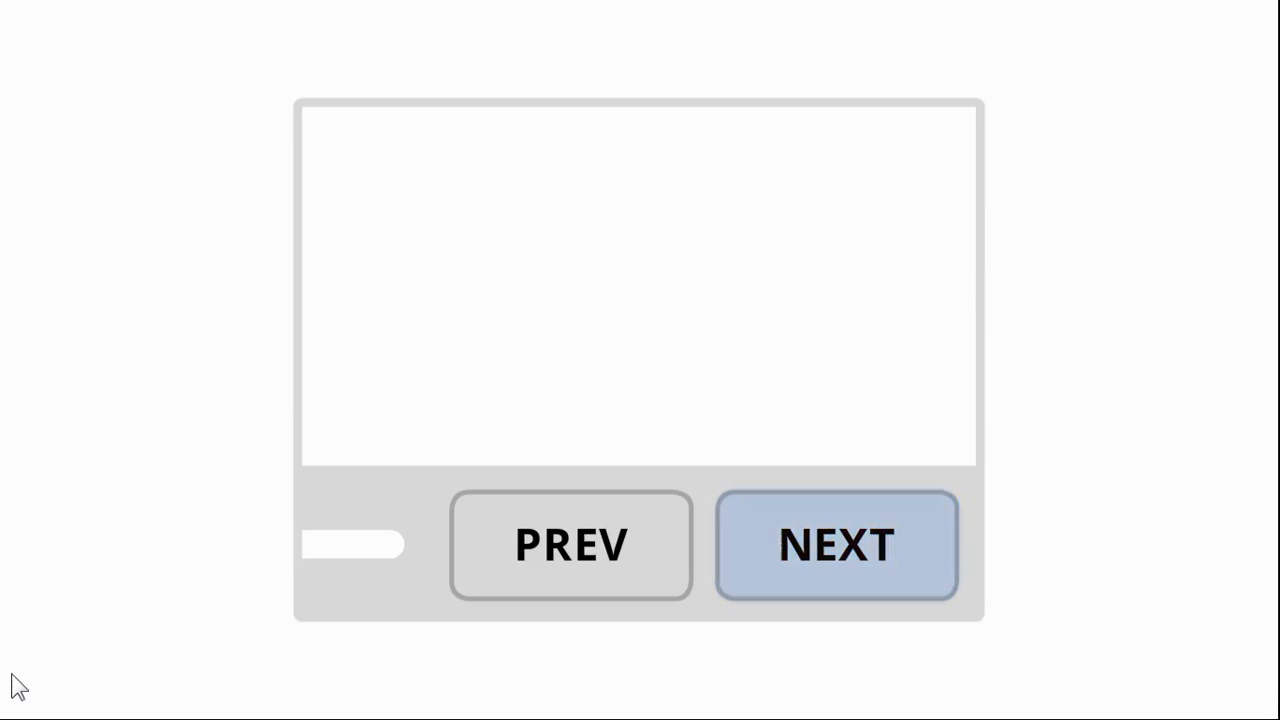
Step: Pull the PREV button out of the bottom bar and view its Normal and Down states
left_click(836, 545)
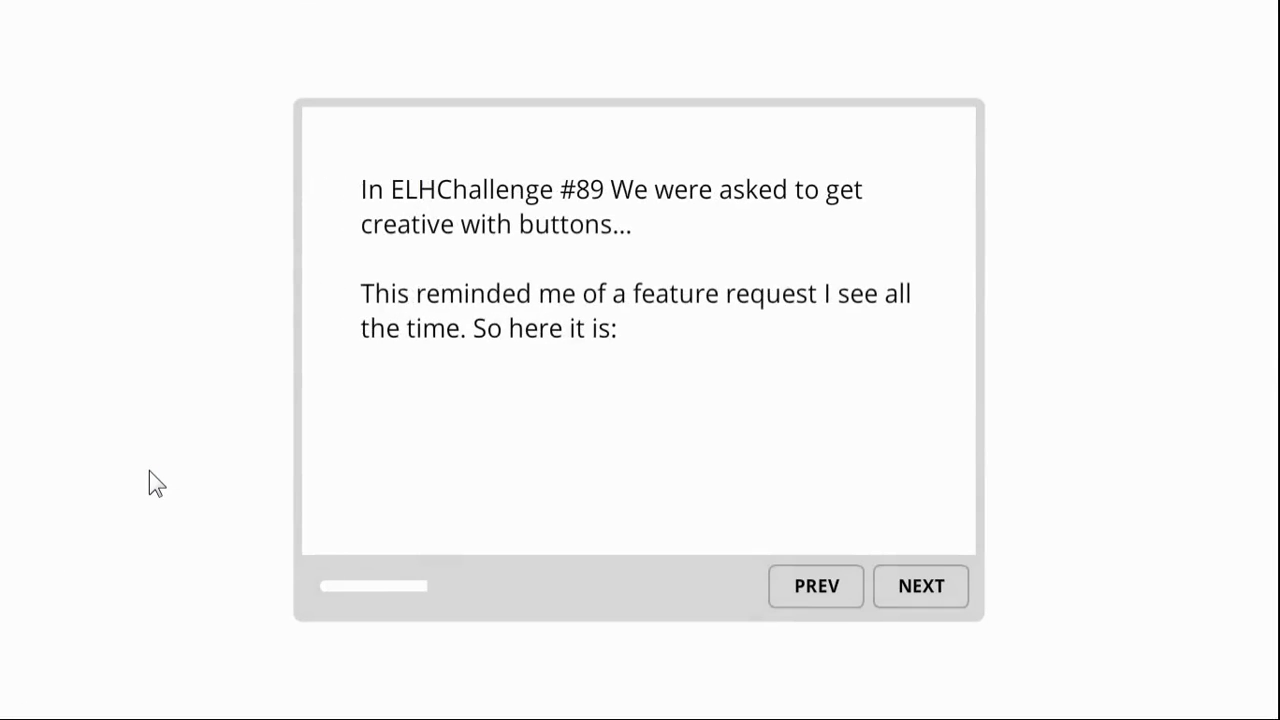
left_click(919, 586)
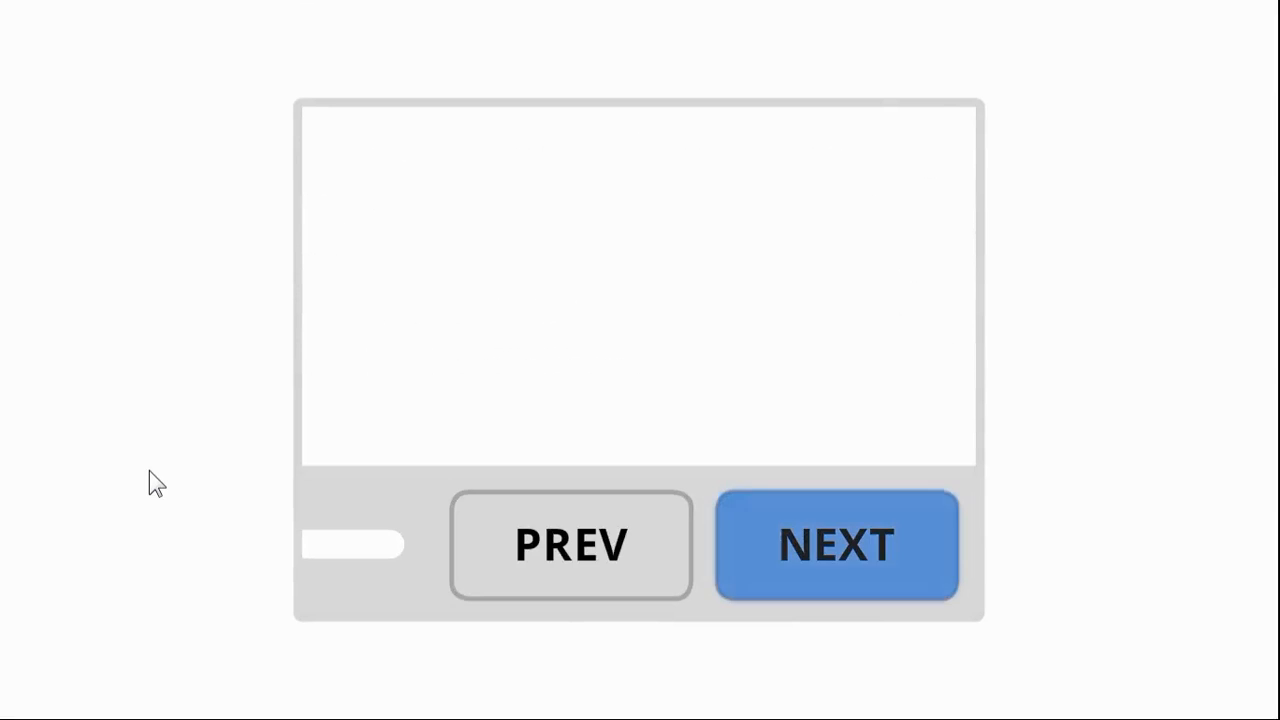
mouse_move(888, 570)
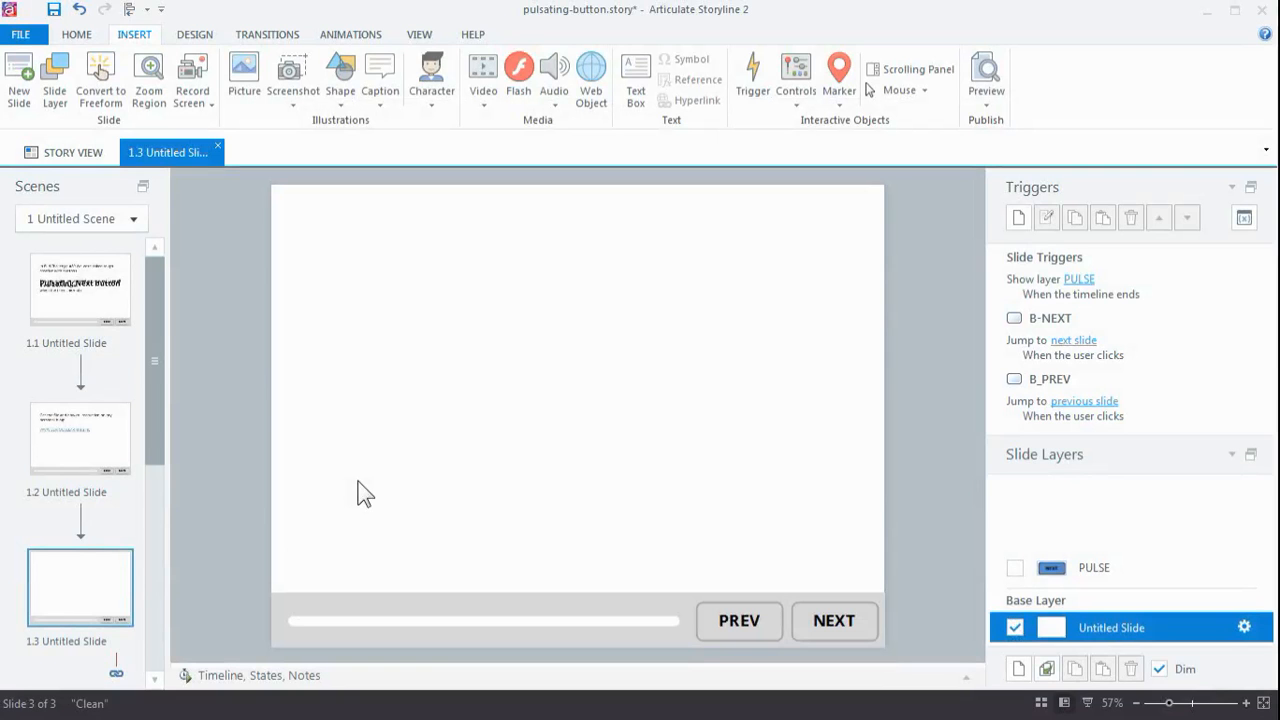
mouse_move(1255, 640)
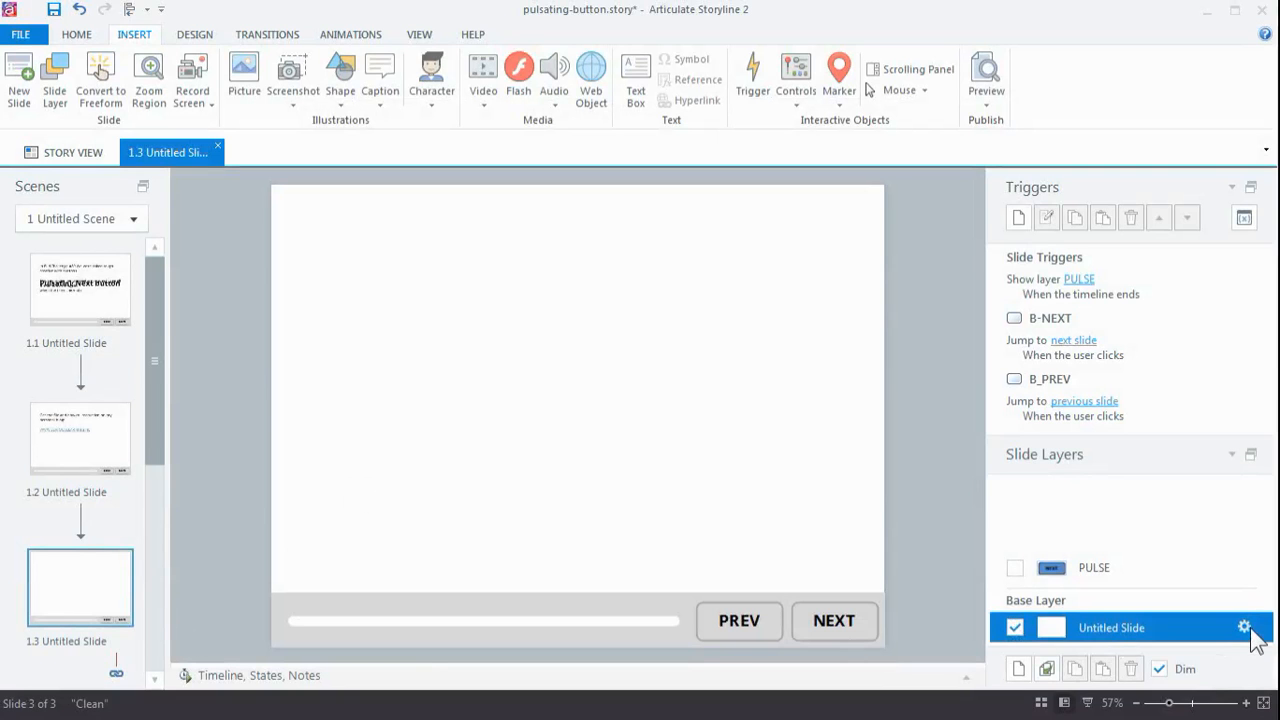
mouse_move(1245, 628)
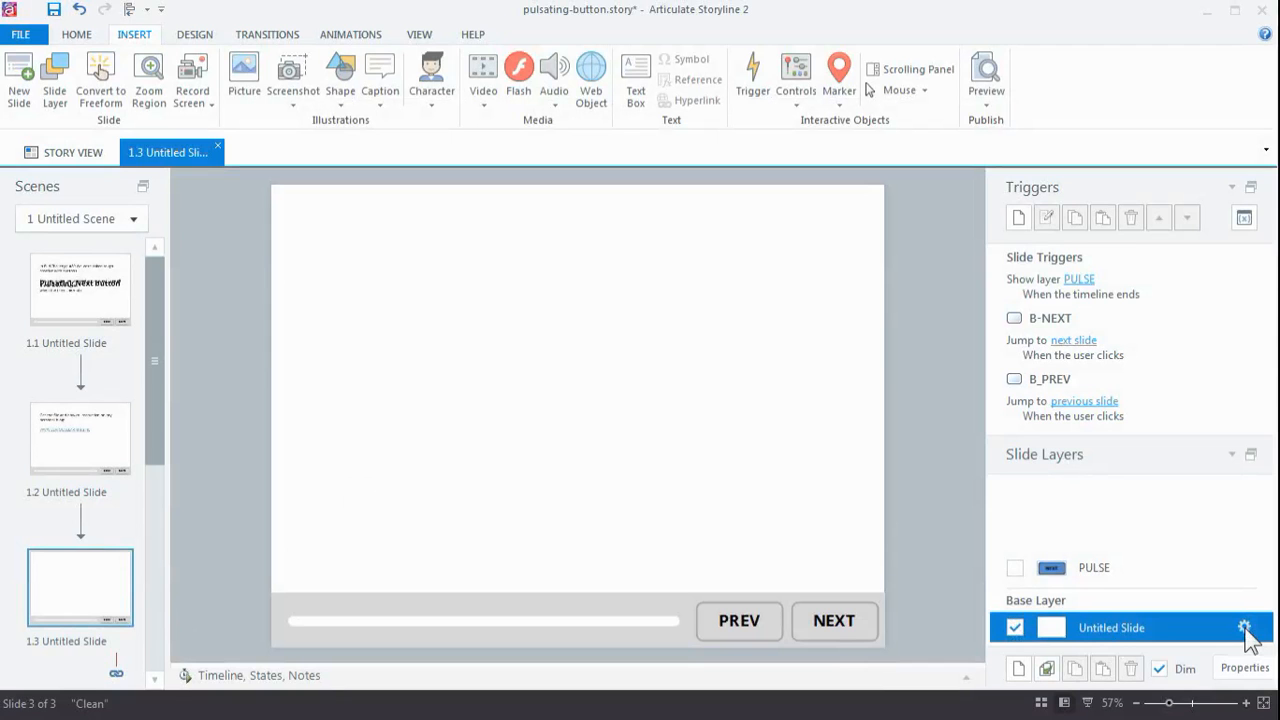
left_click(1244, 627)
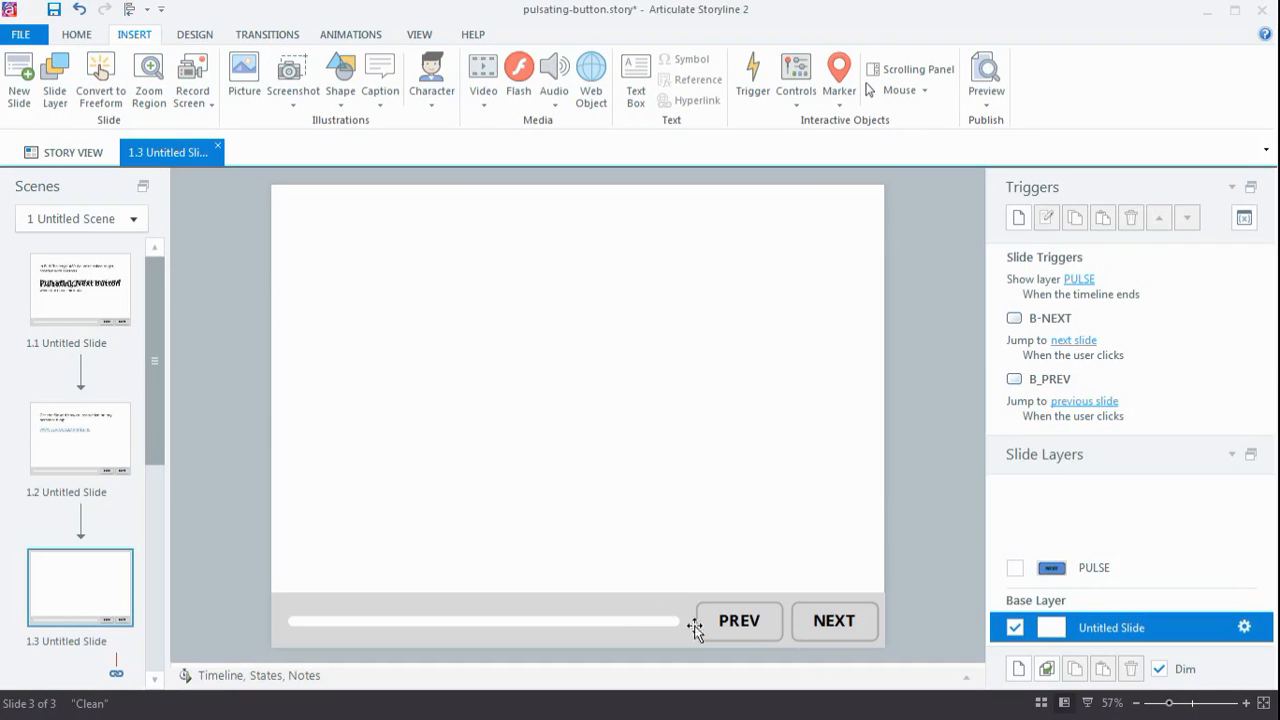
left_click(738, 620)
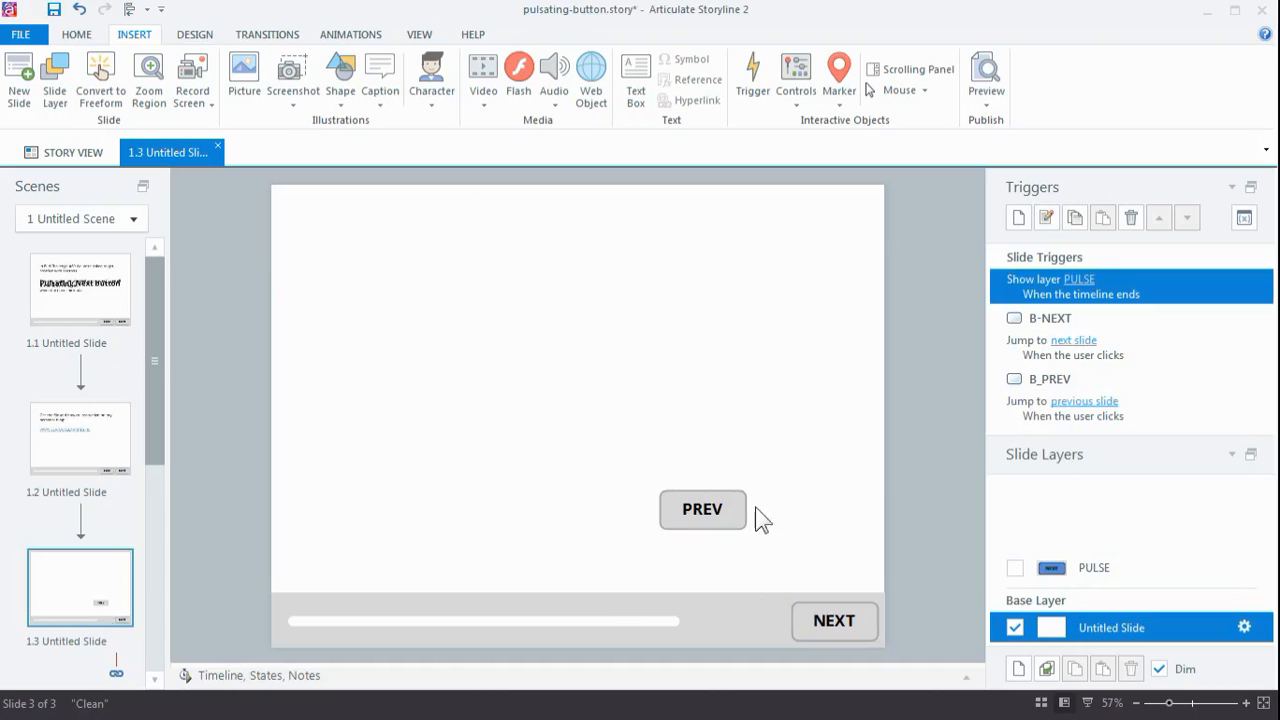
mouse_move(752, 548)
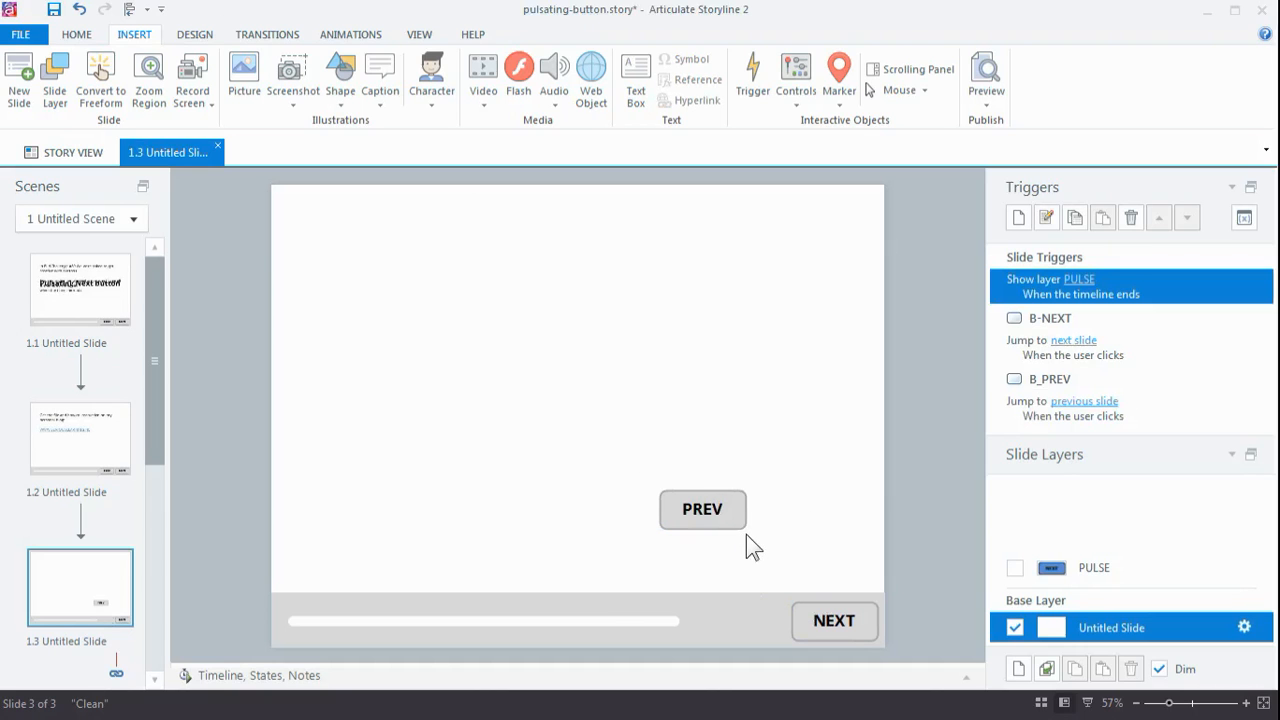
left_click(702, 509)
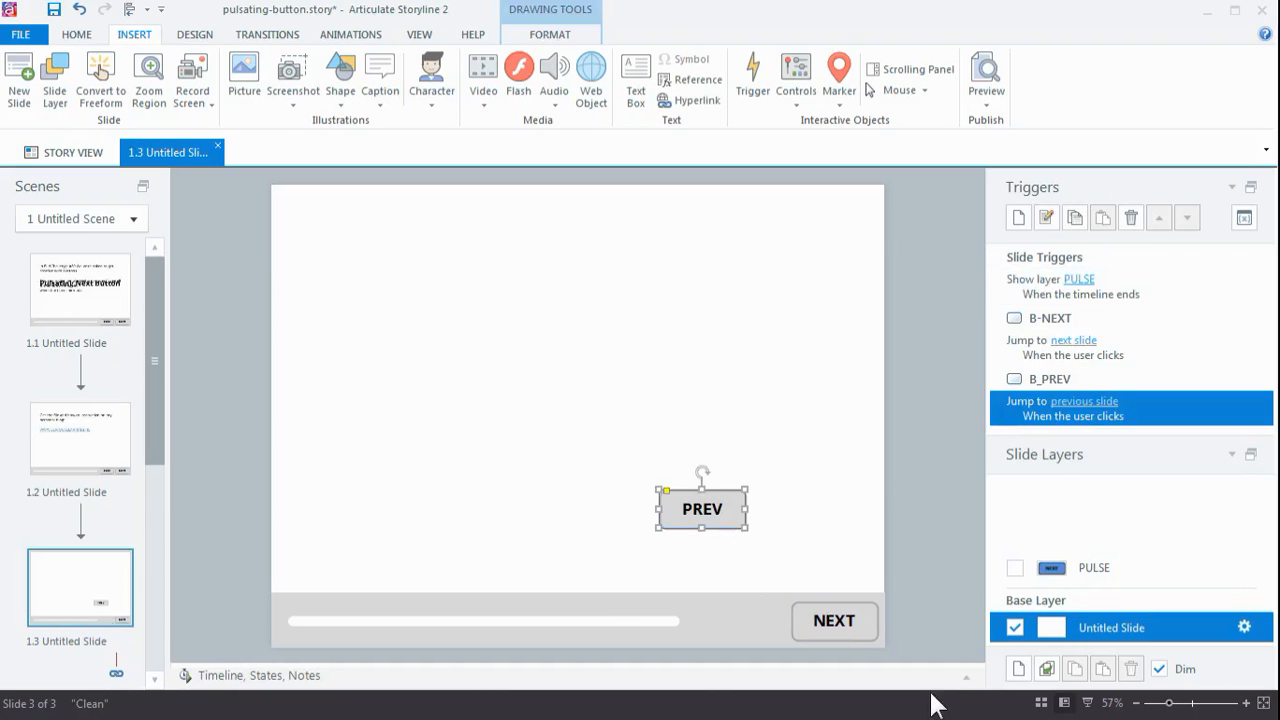
left_click(221, 675)
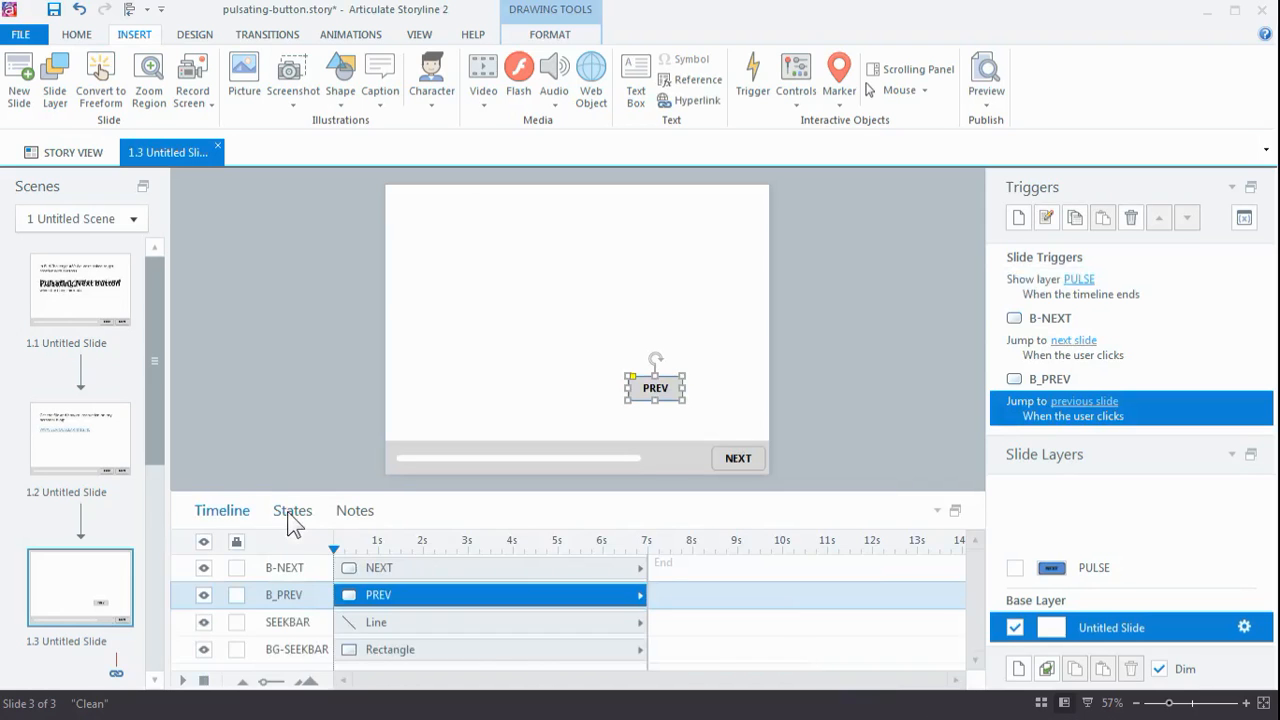
left_click(293, 510)
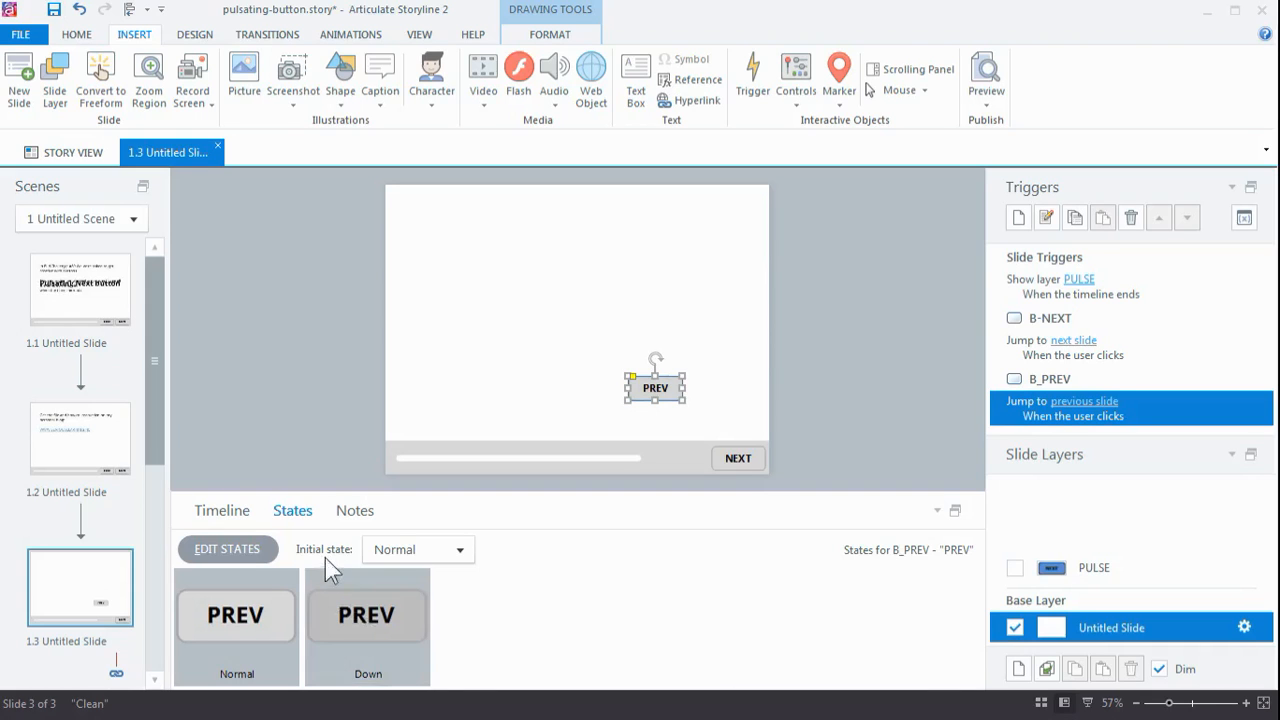
Step: Move PREV back into the bottom bar and shift the seek bar up to mid-slide
left_click_drag(655, 388, 678, 458)
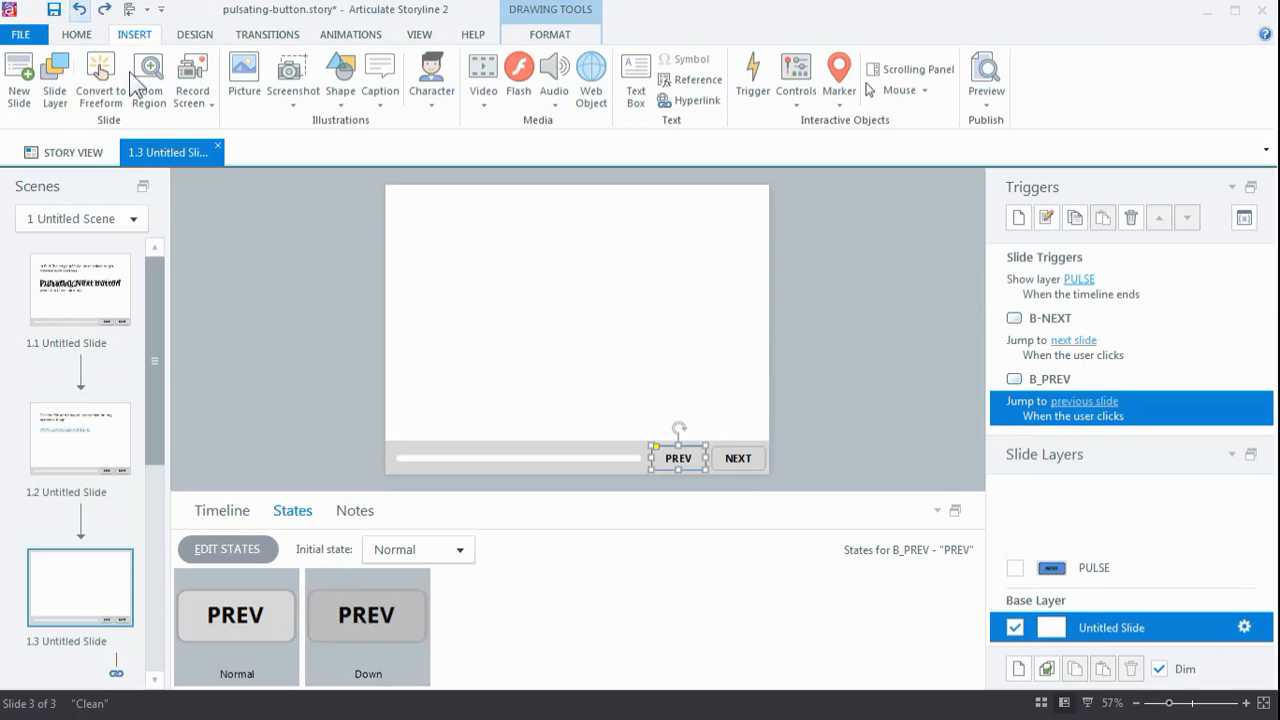
left_click(515, 458)
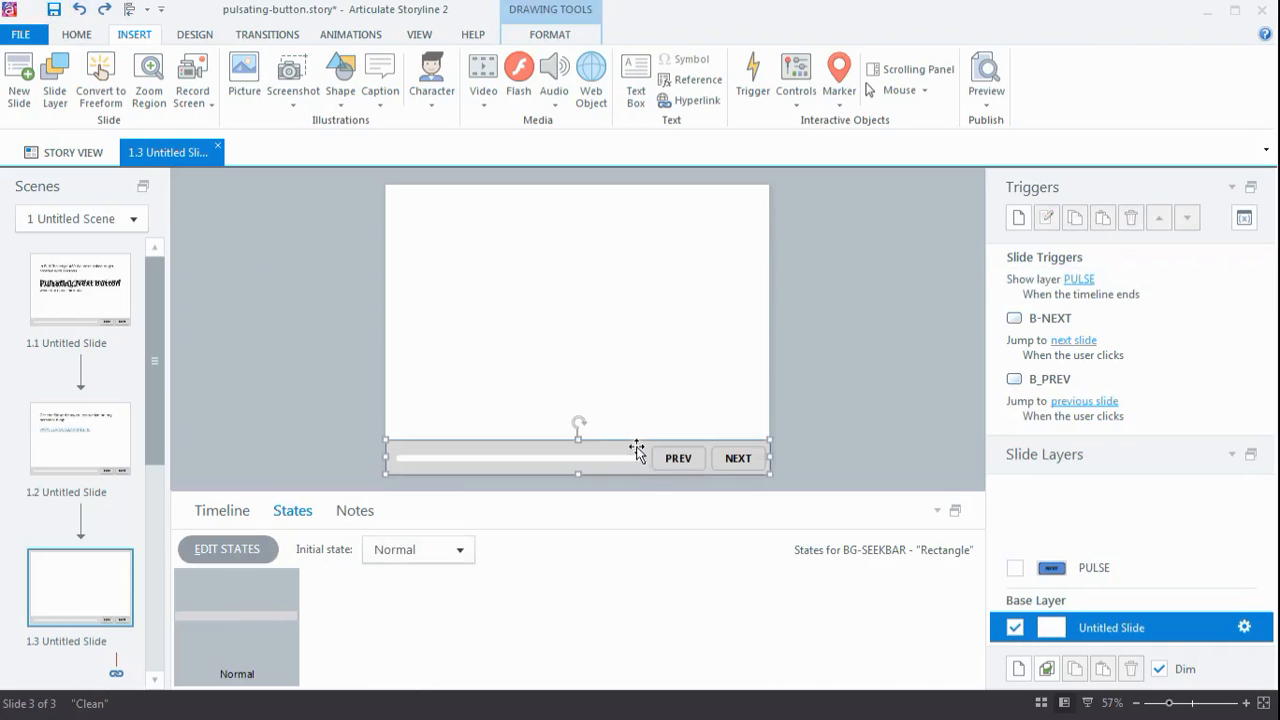
left_click_drag(578, 458, 578, 345)
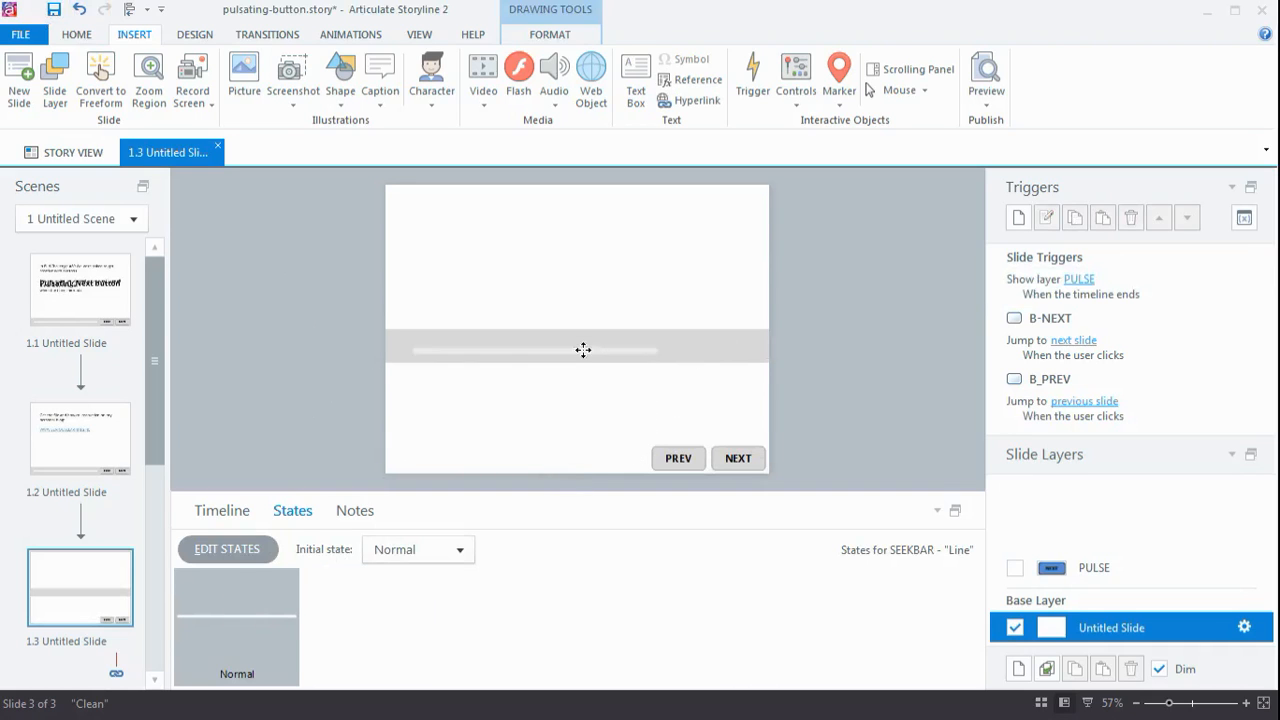
left_click(583, 350)
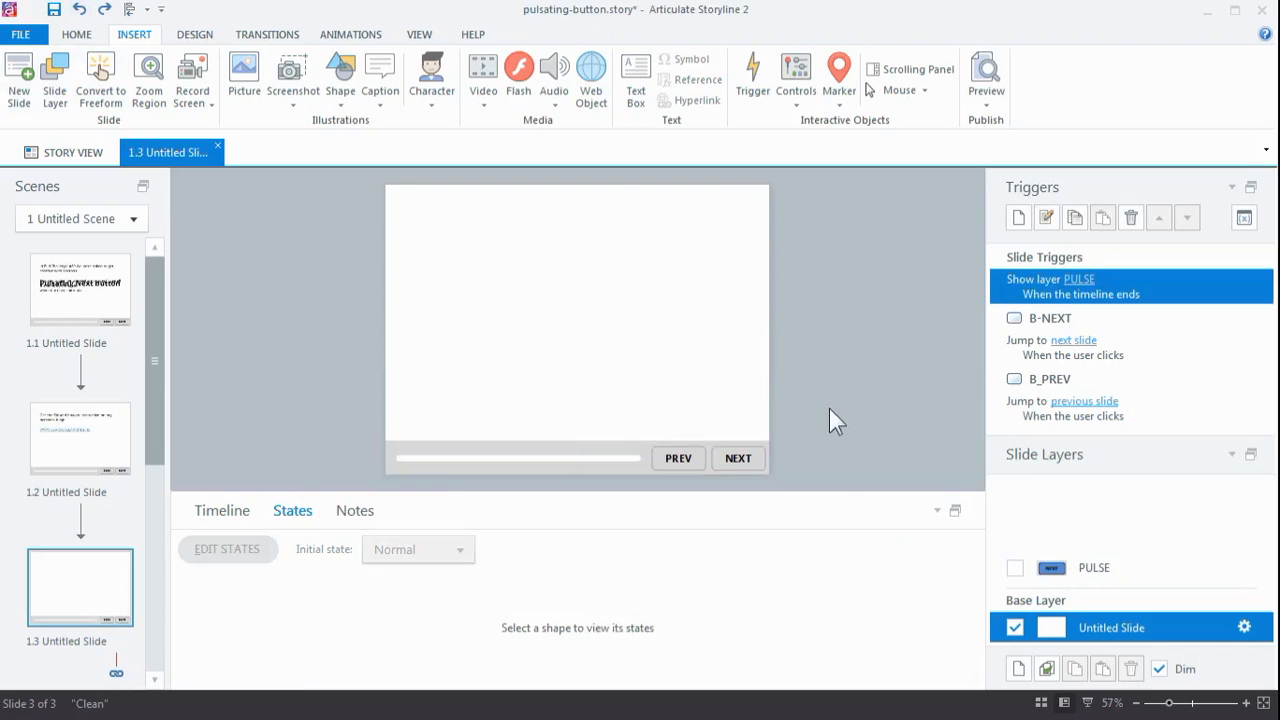
Step: Select PREV, then NEXT to view its states, and return to the object timeline
left_click(678, 458)
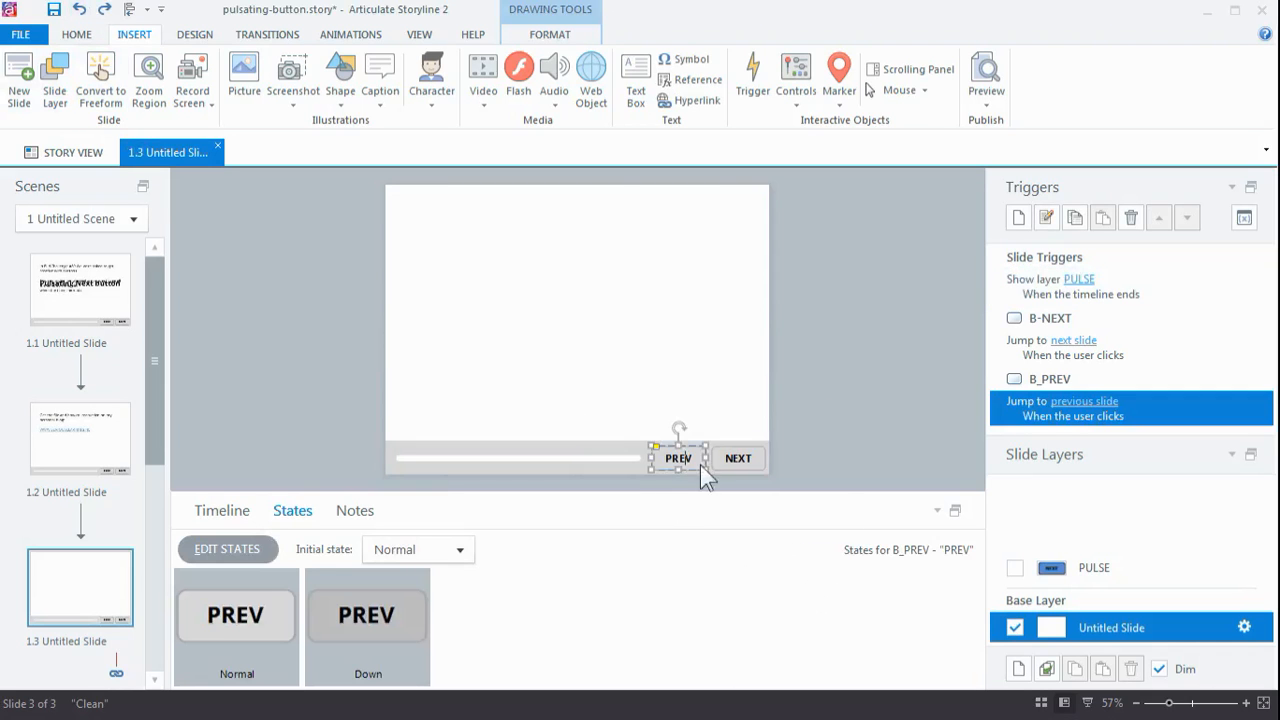
left_click(738, 458)
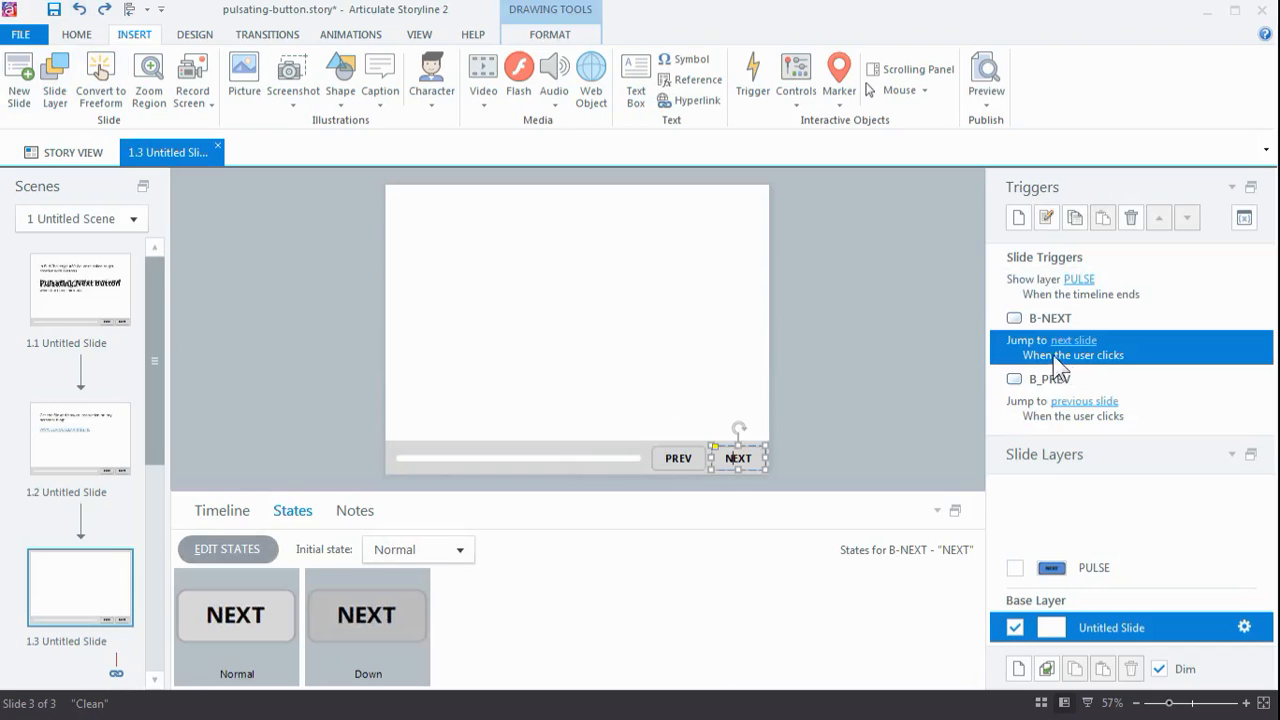
mouse_move(700, 475)
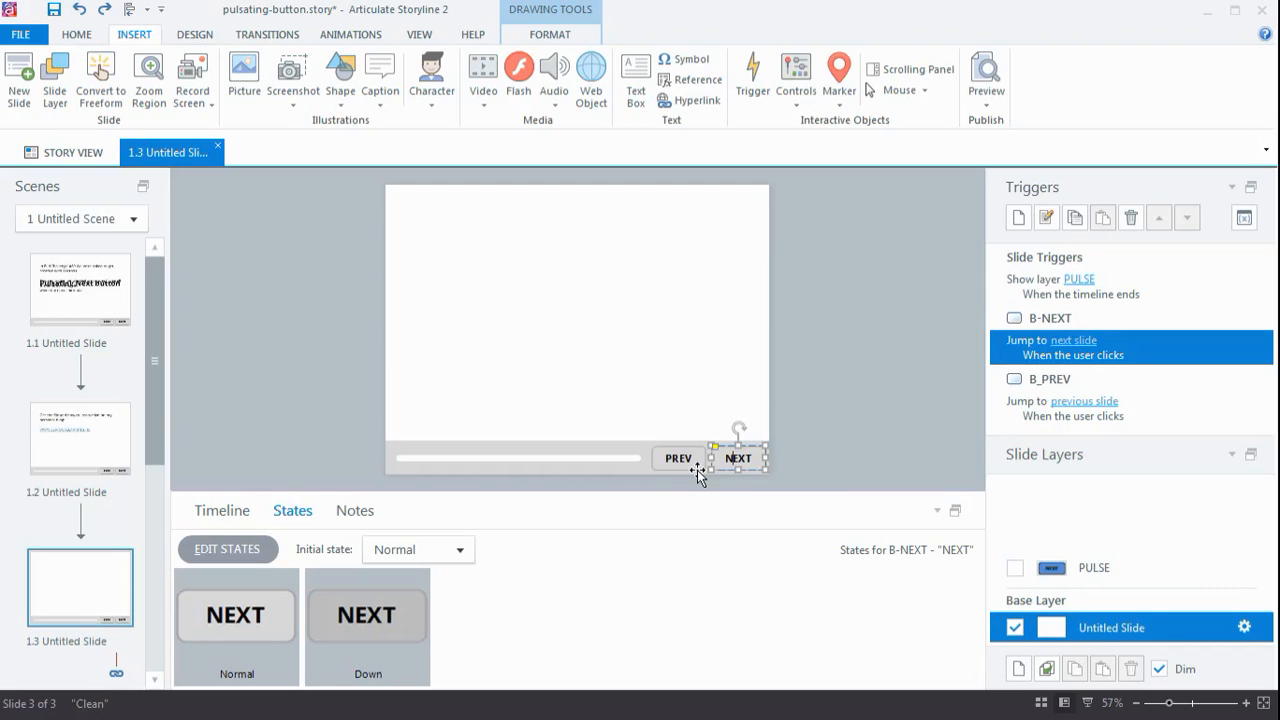
left_click(222, 510)
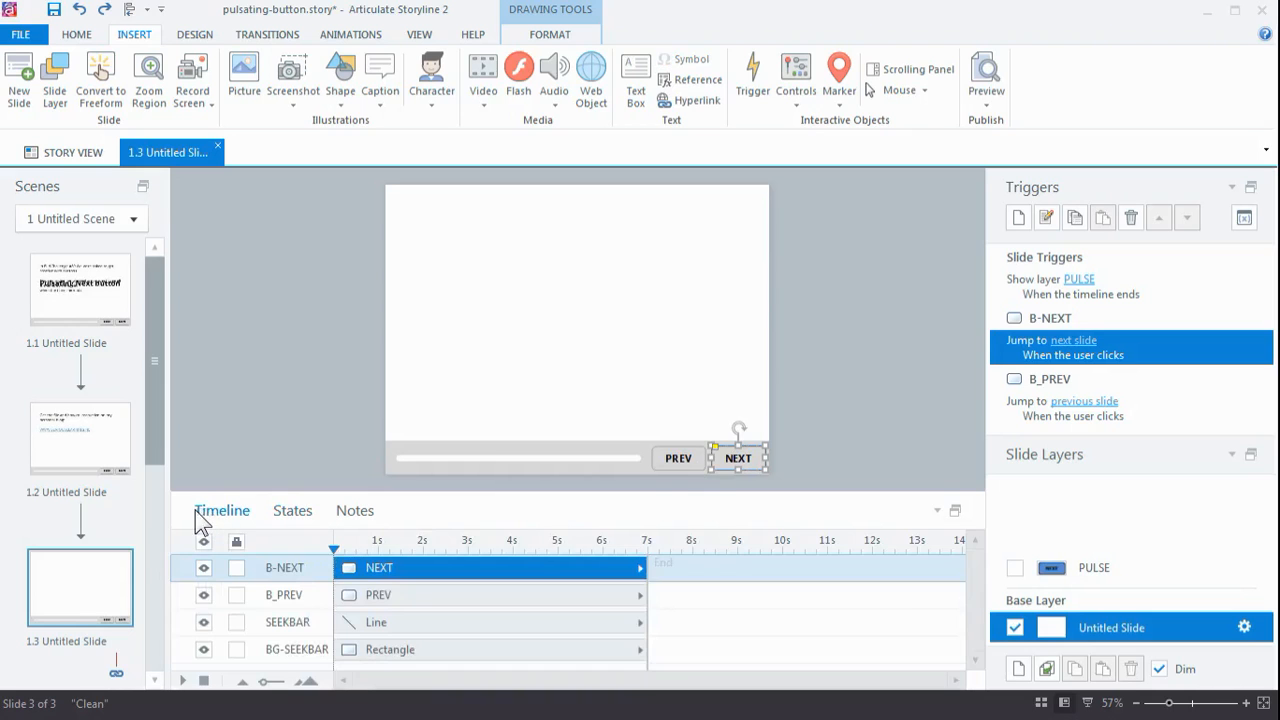
mouse_move(945, 620)
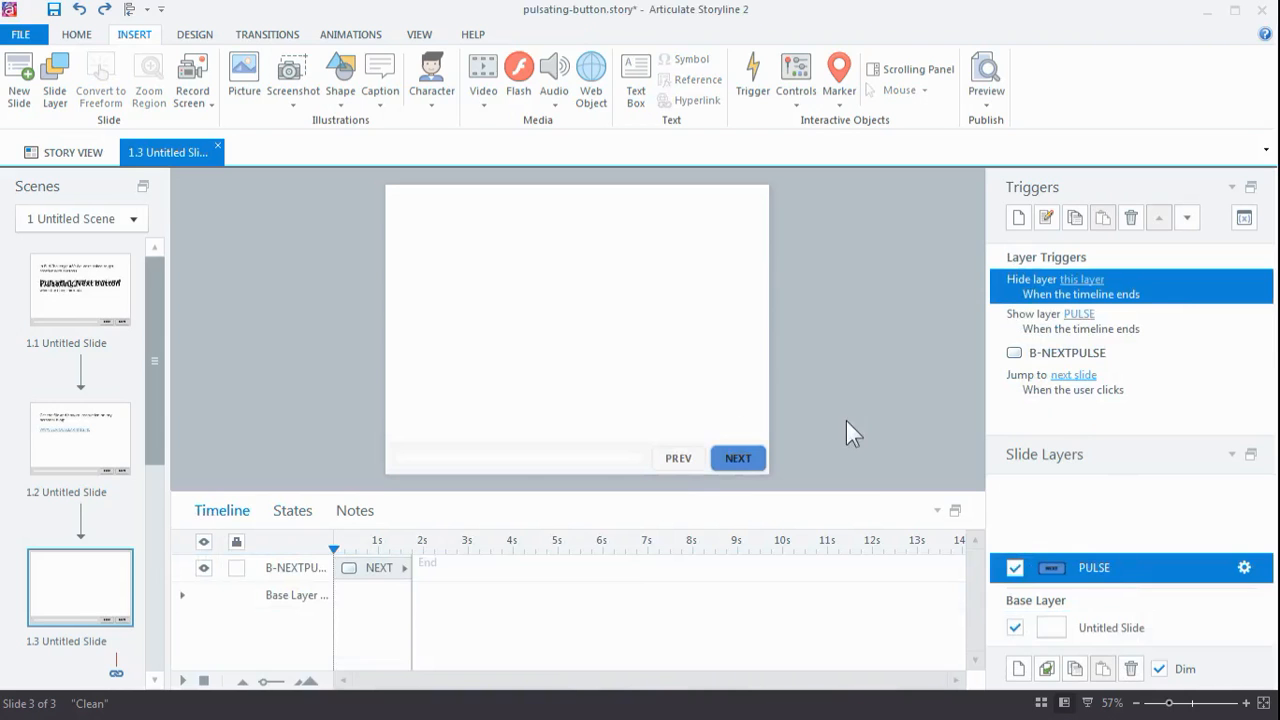
Step: Select the blue NEXT button on the PULSE layer and view its fade animations
left_click(738, 458)
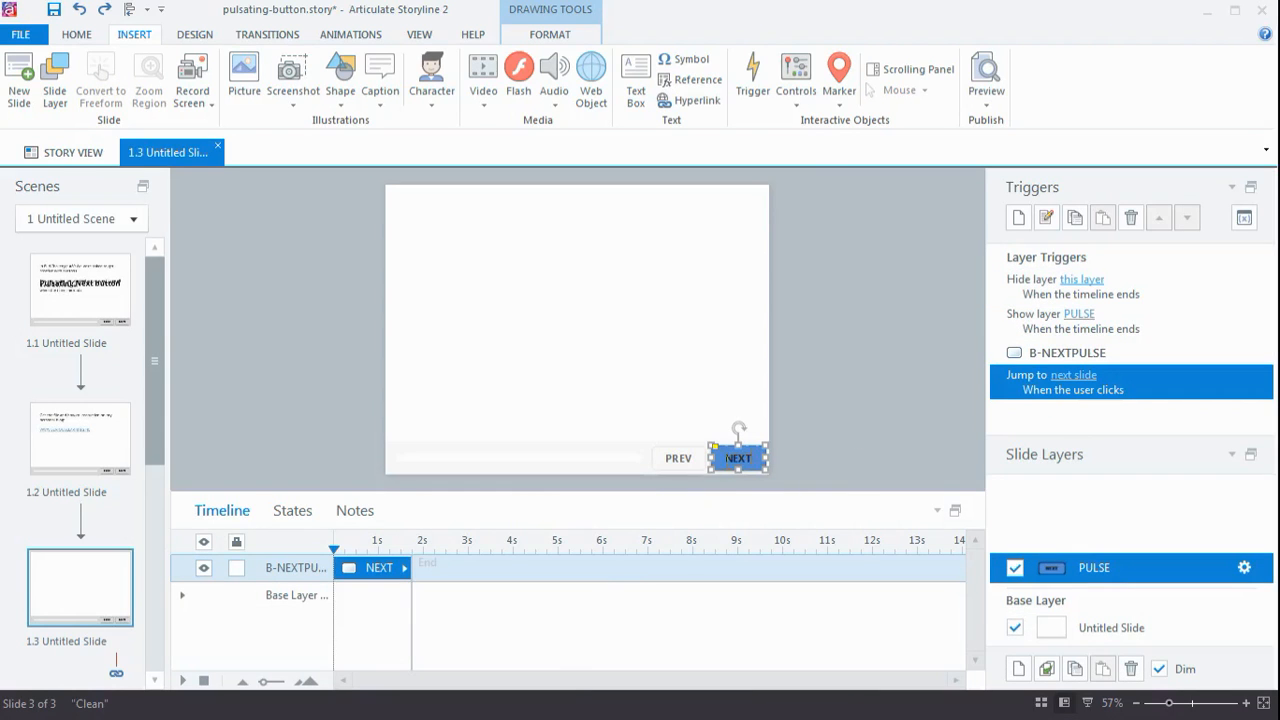
mouse_move(750, 448)
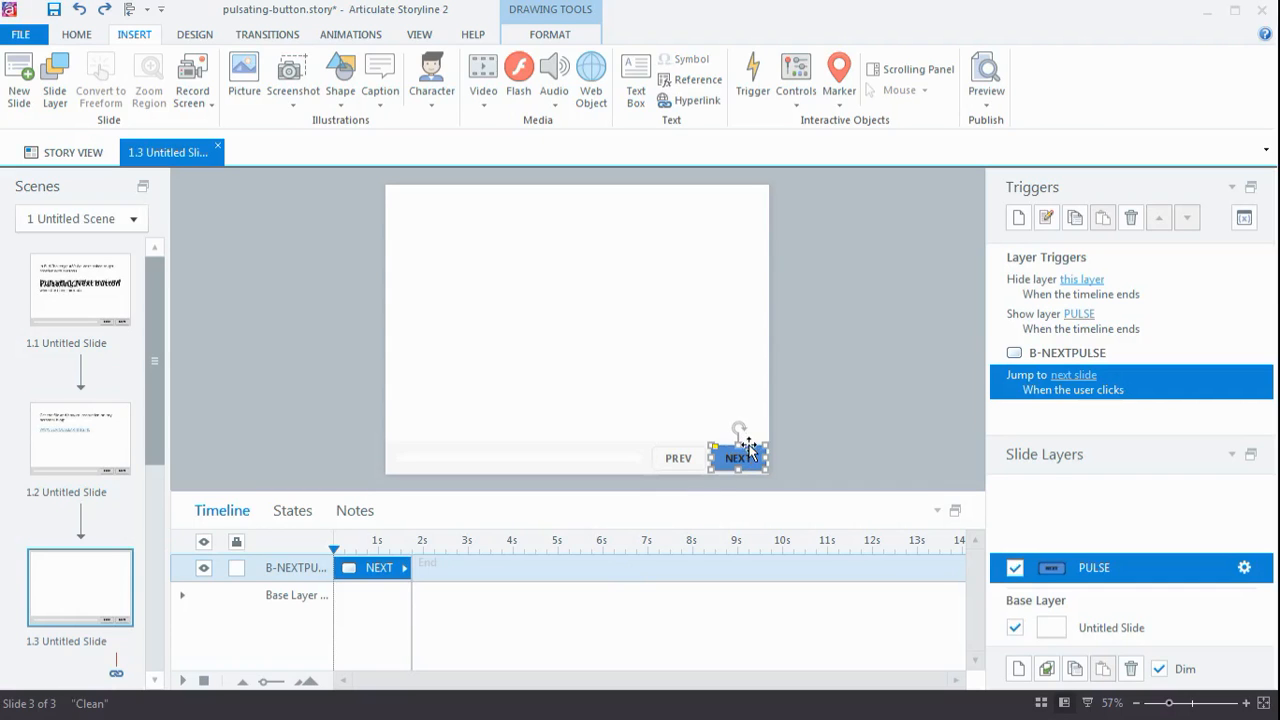
mouse_move(700, 522)
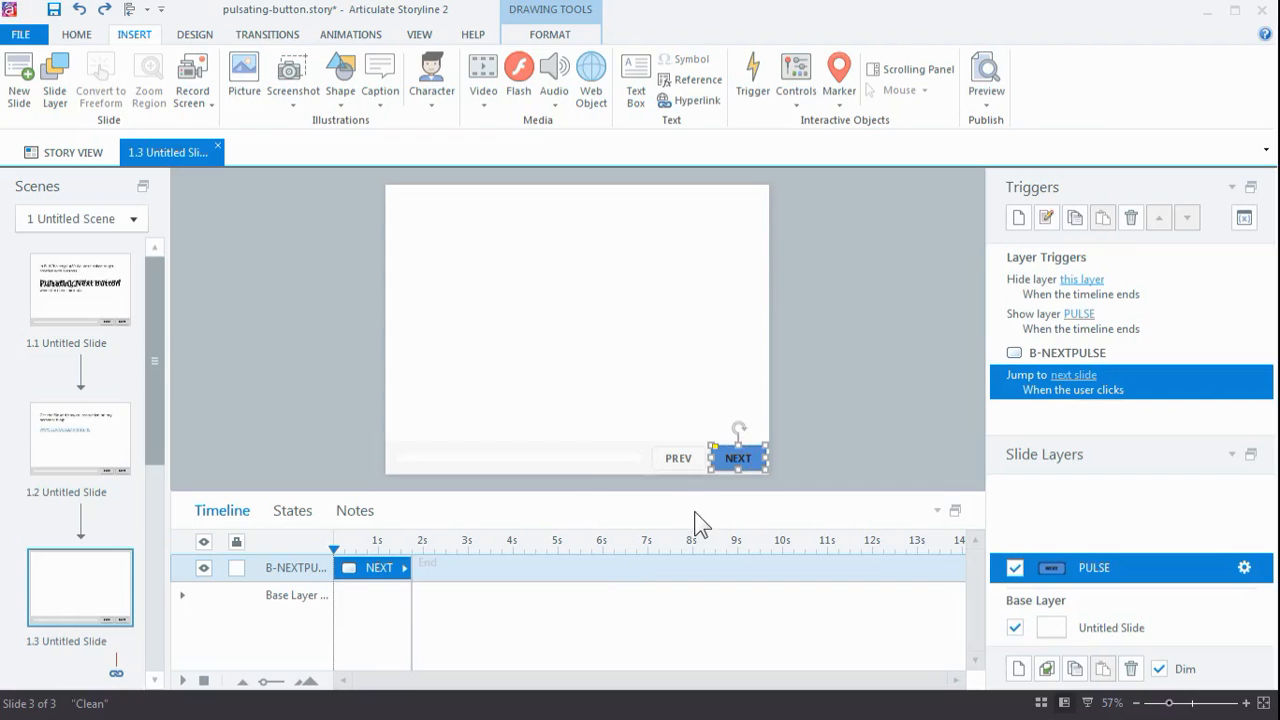
mouse_move(447, 417)
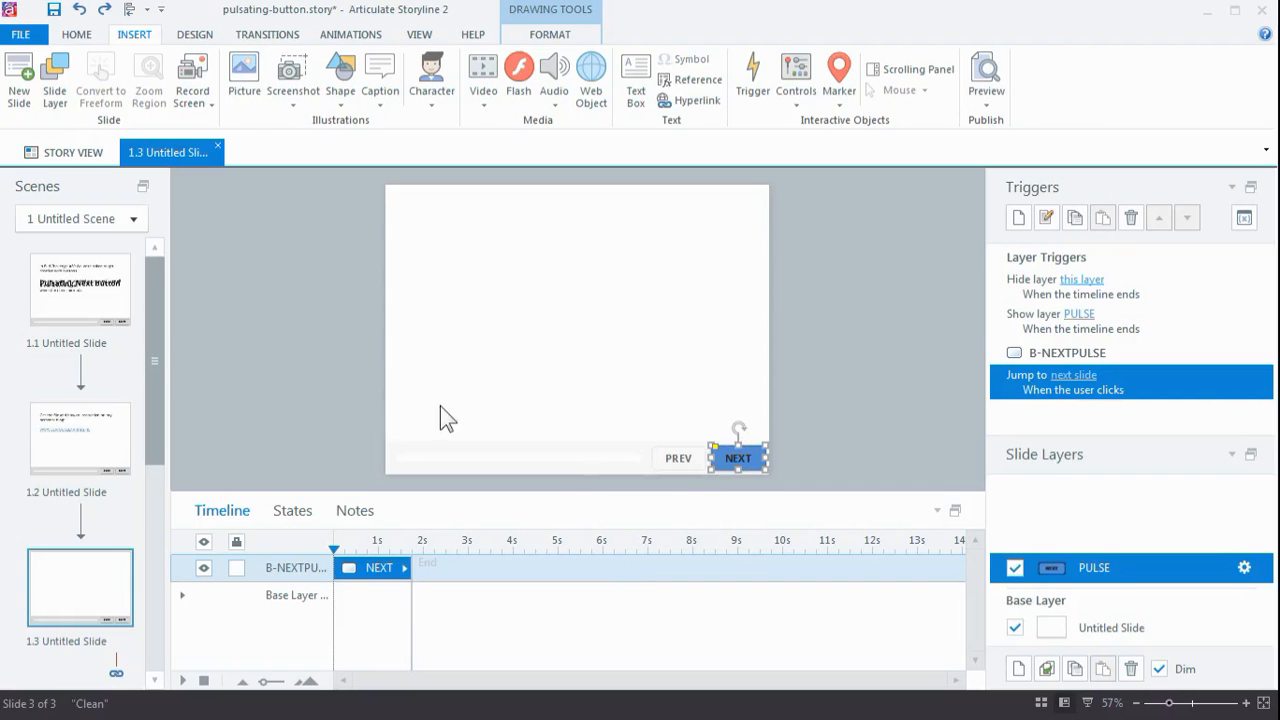
left_click(350, 34)
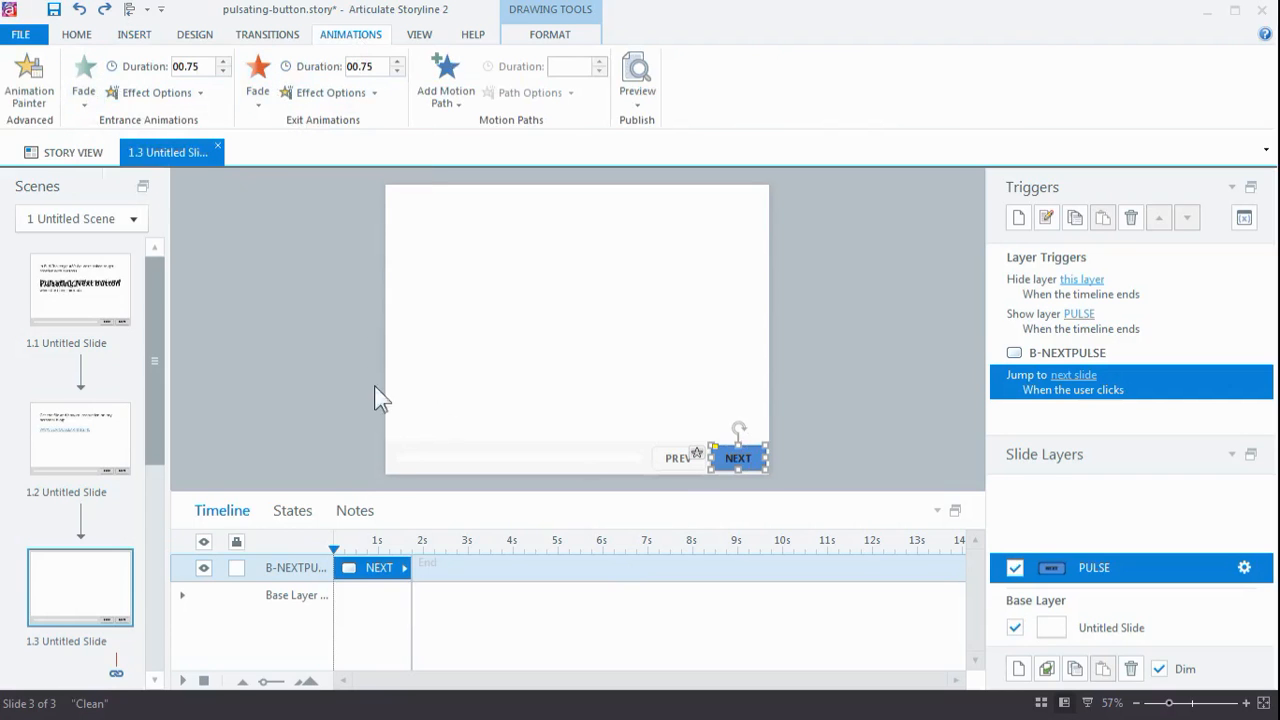
mouse_move(410, 585)
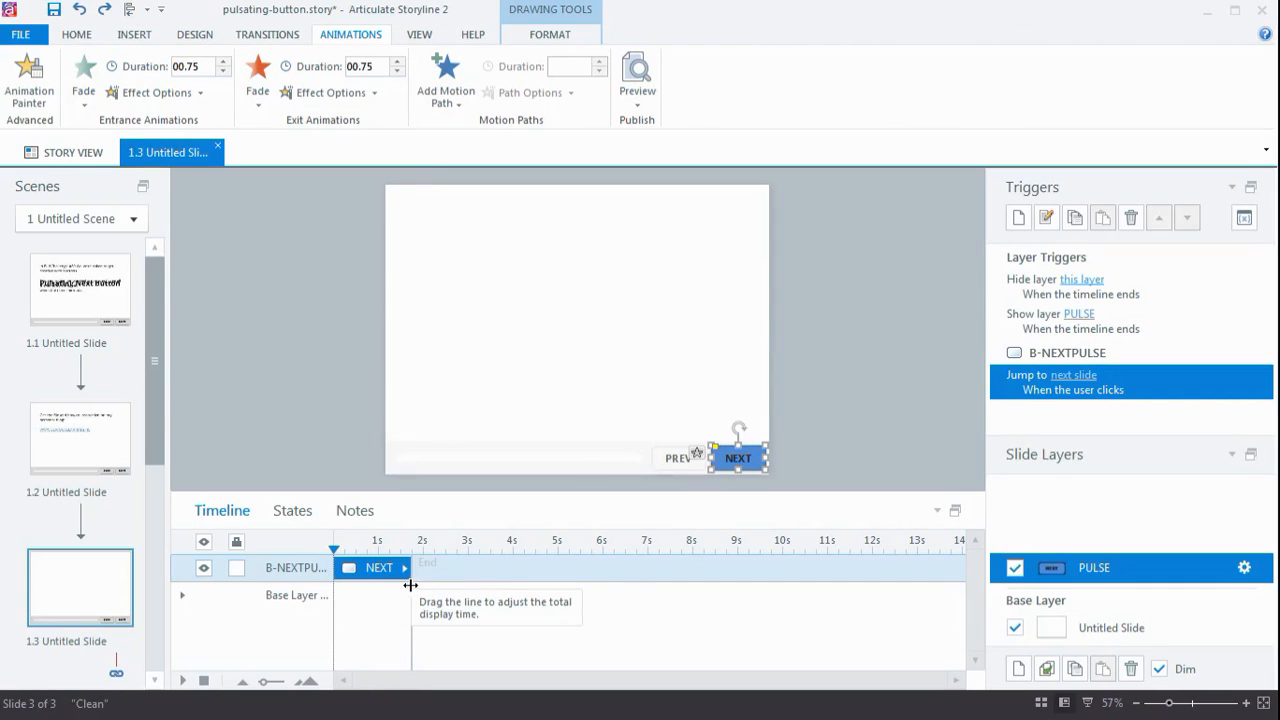
mouse_move(413, 593)
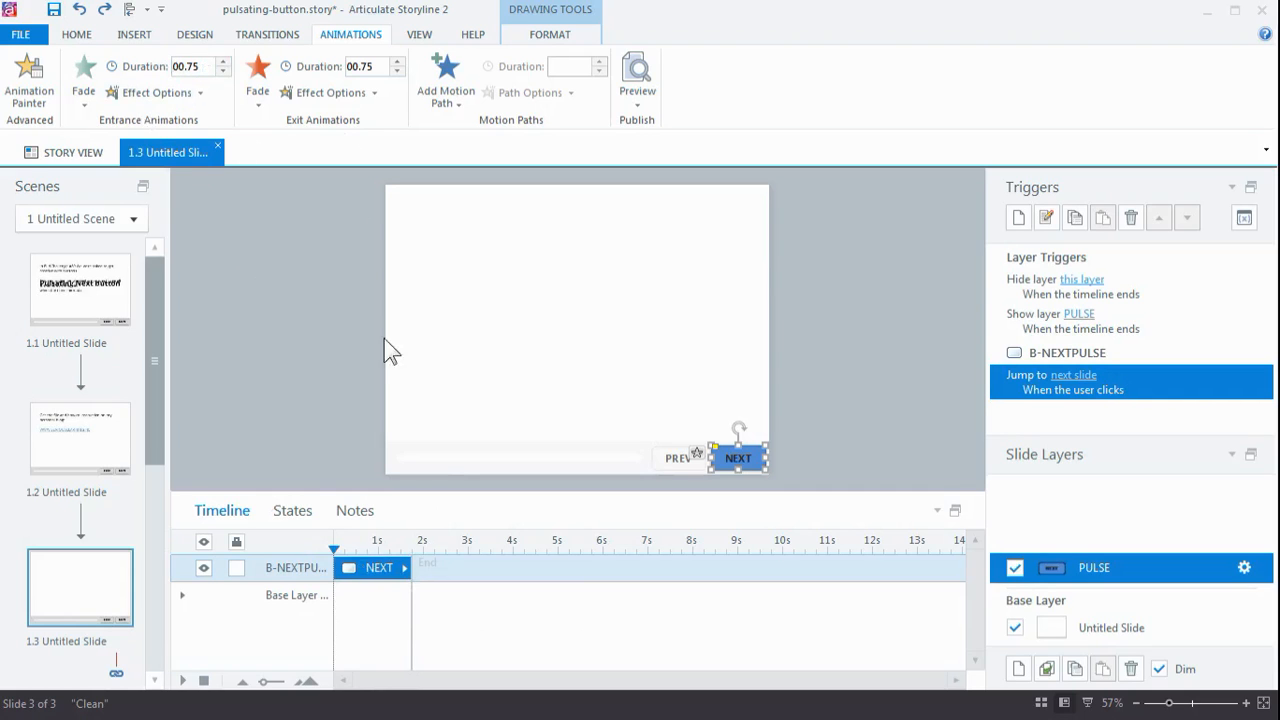
mouse_move(415, 198)
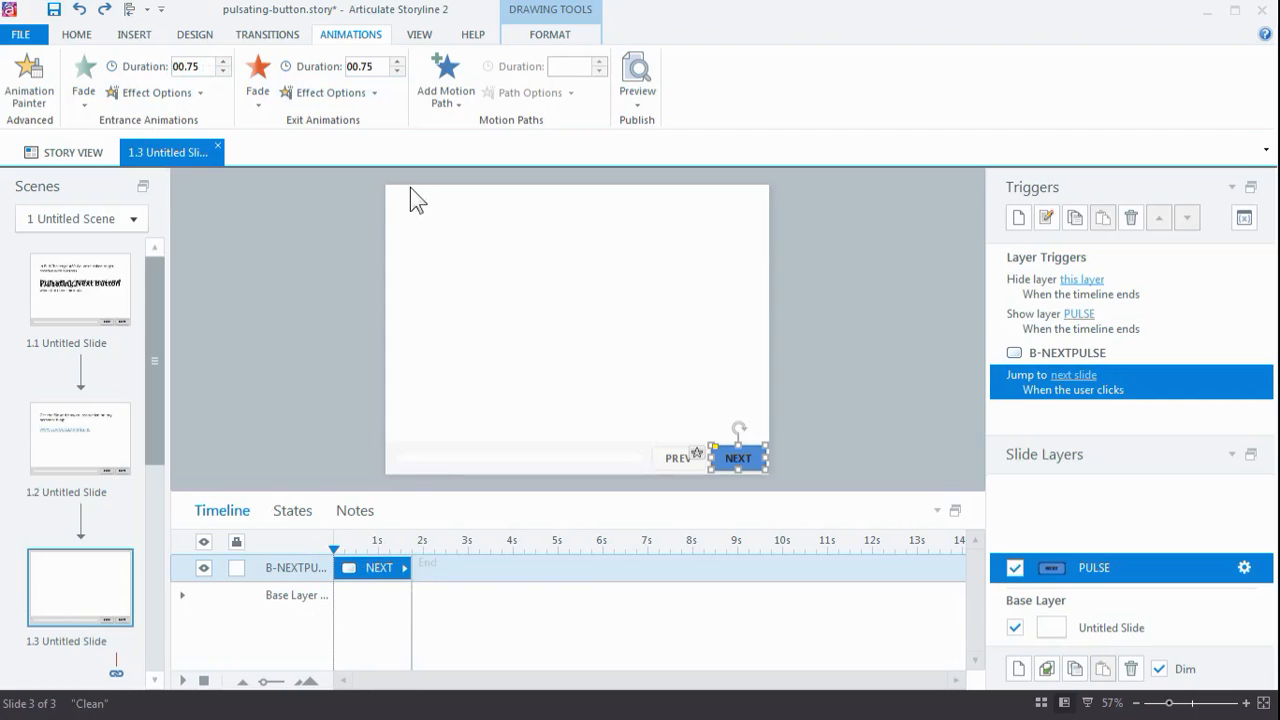
mouse_move(510, 598)
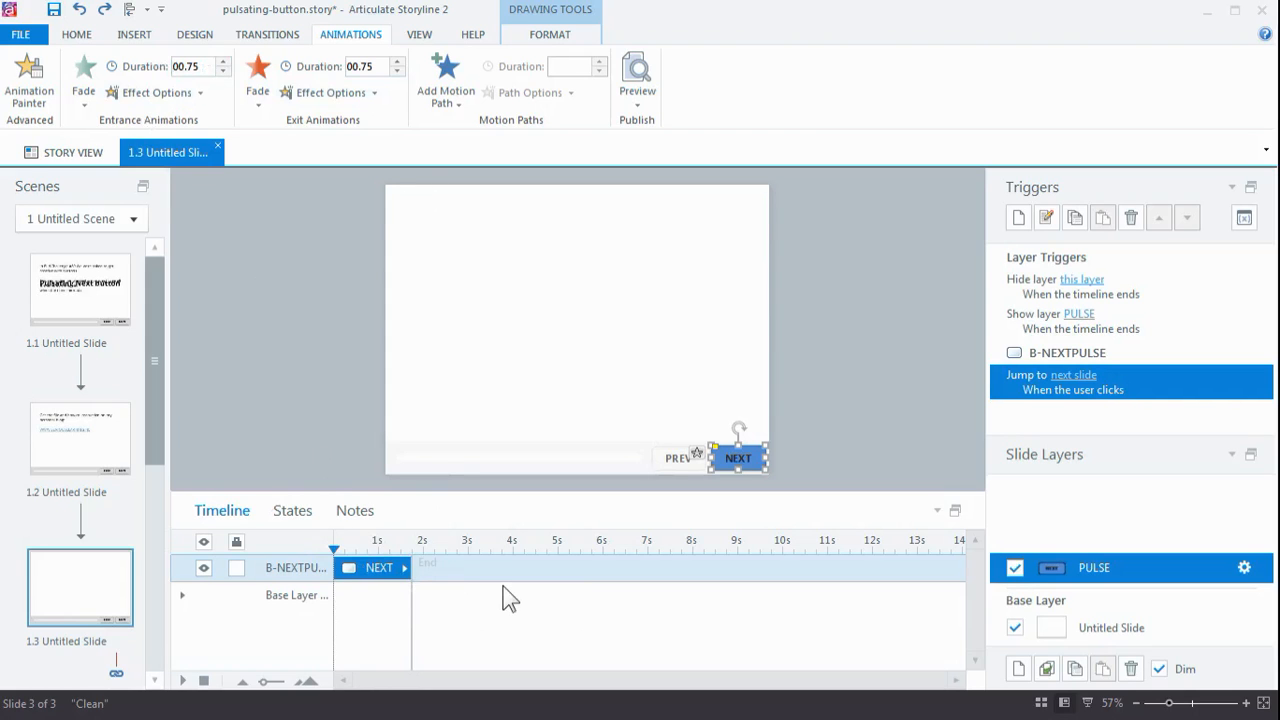
mouse_move(486, 562)
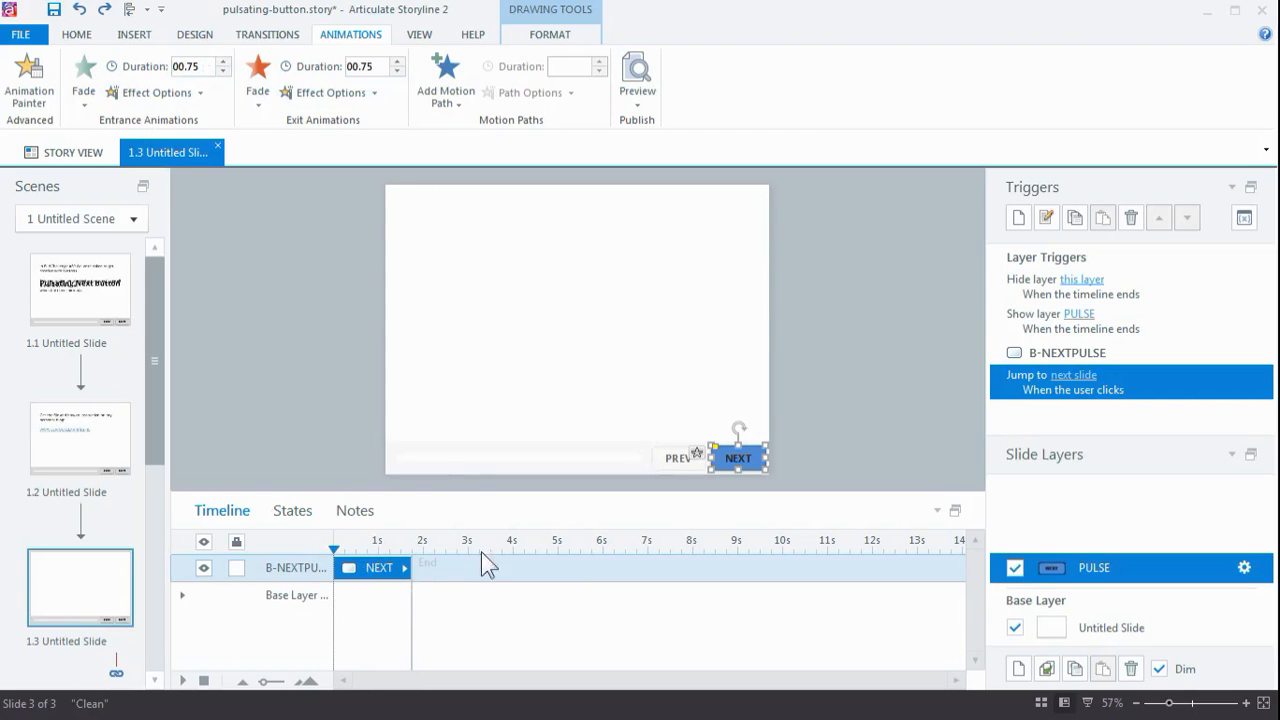
mouse_move(1030, 294)
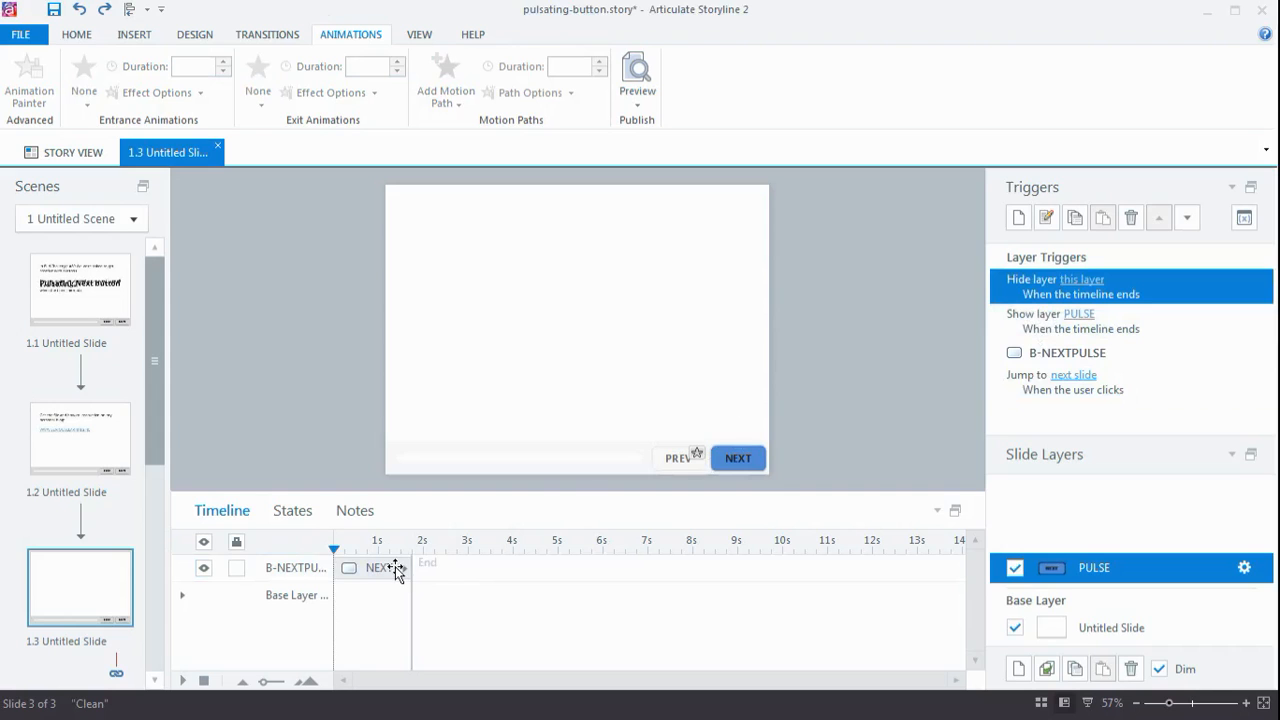
mouse_move(1020, 365)
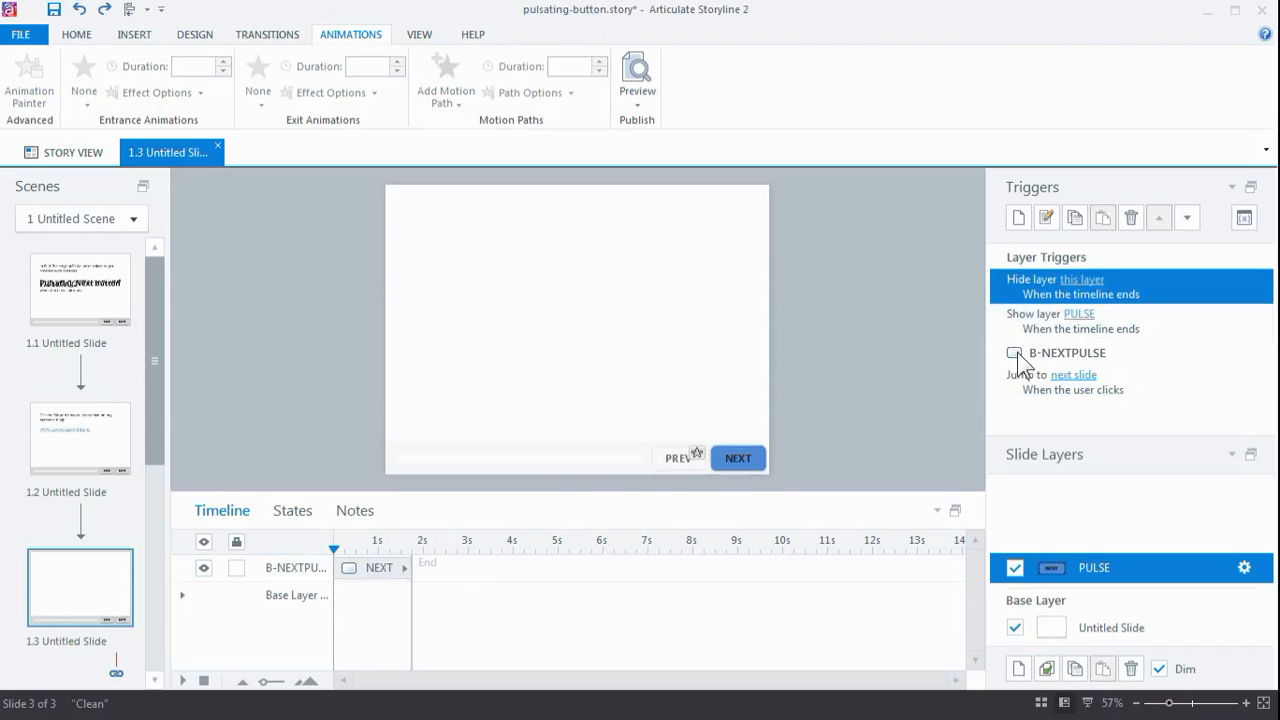
mouse_move(1030, 321)
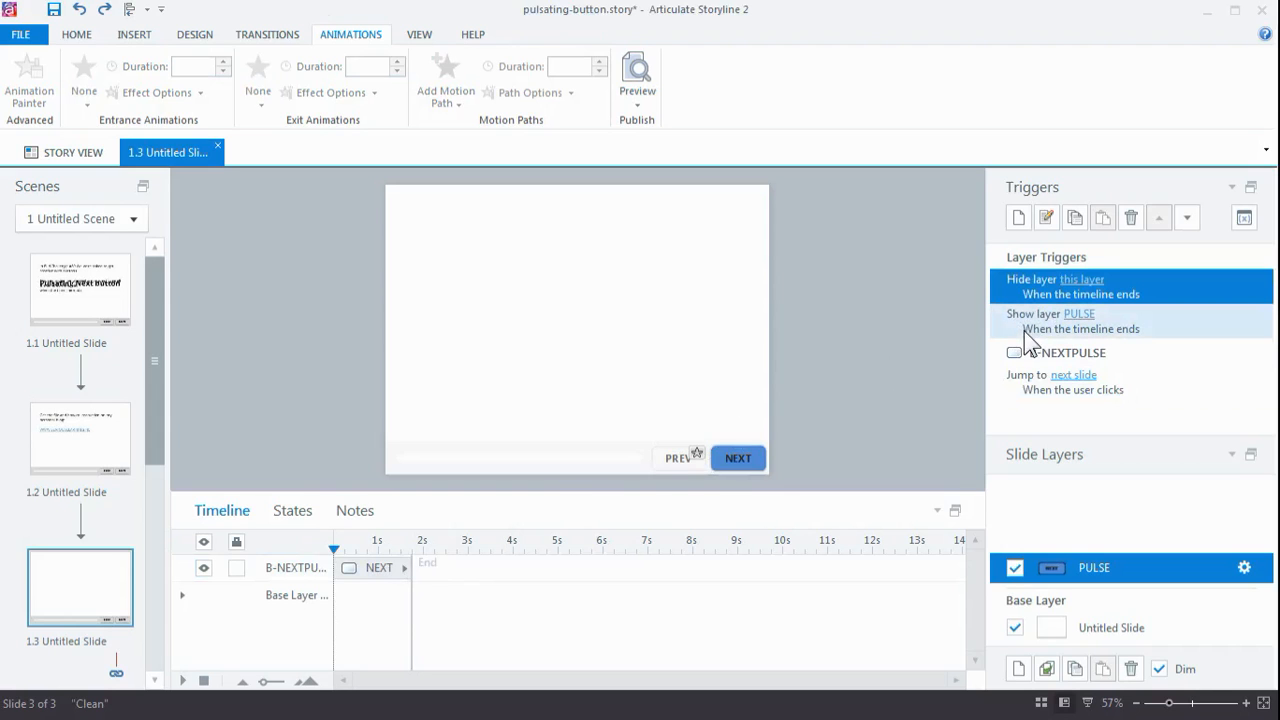
mouse_move(1025, 350)
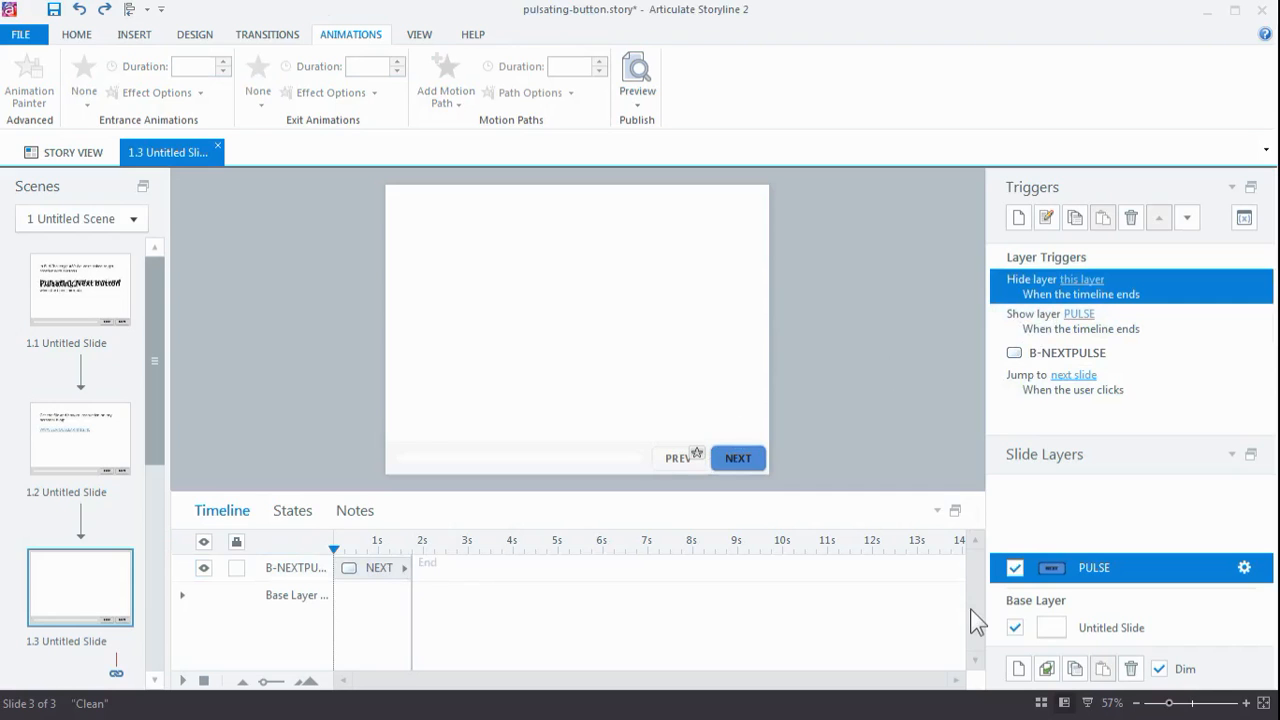
mouse_move(1240, 613)
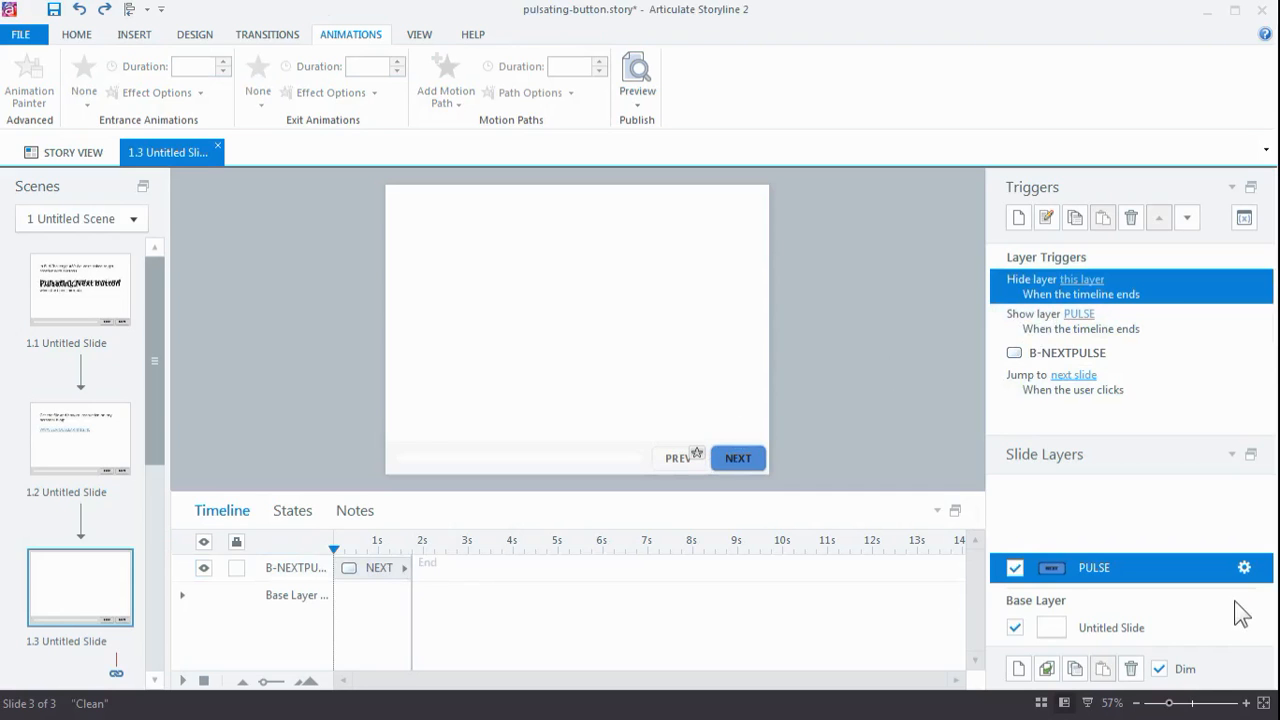
mouse_move(1244, 568)
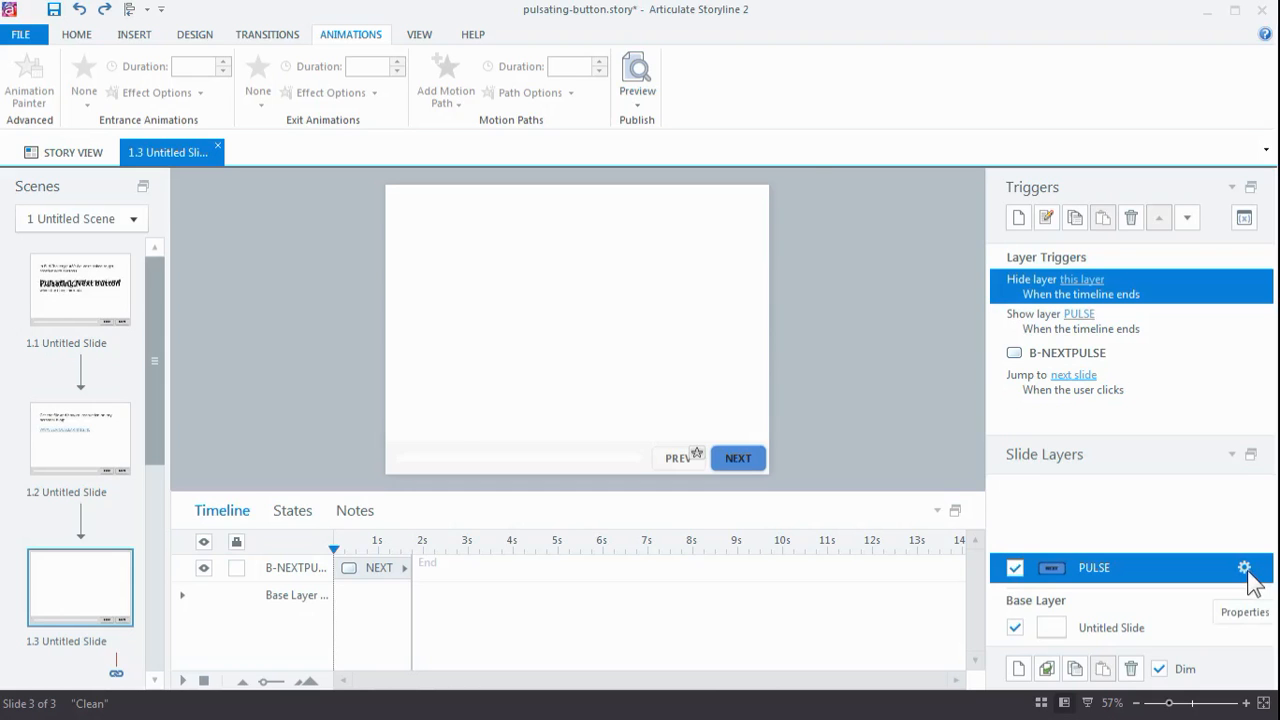
left_click(1244, 568)
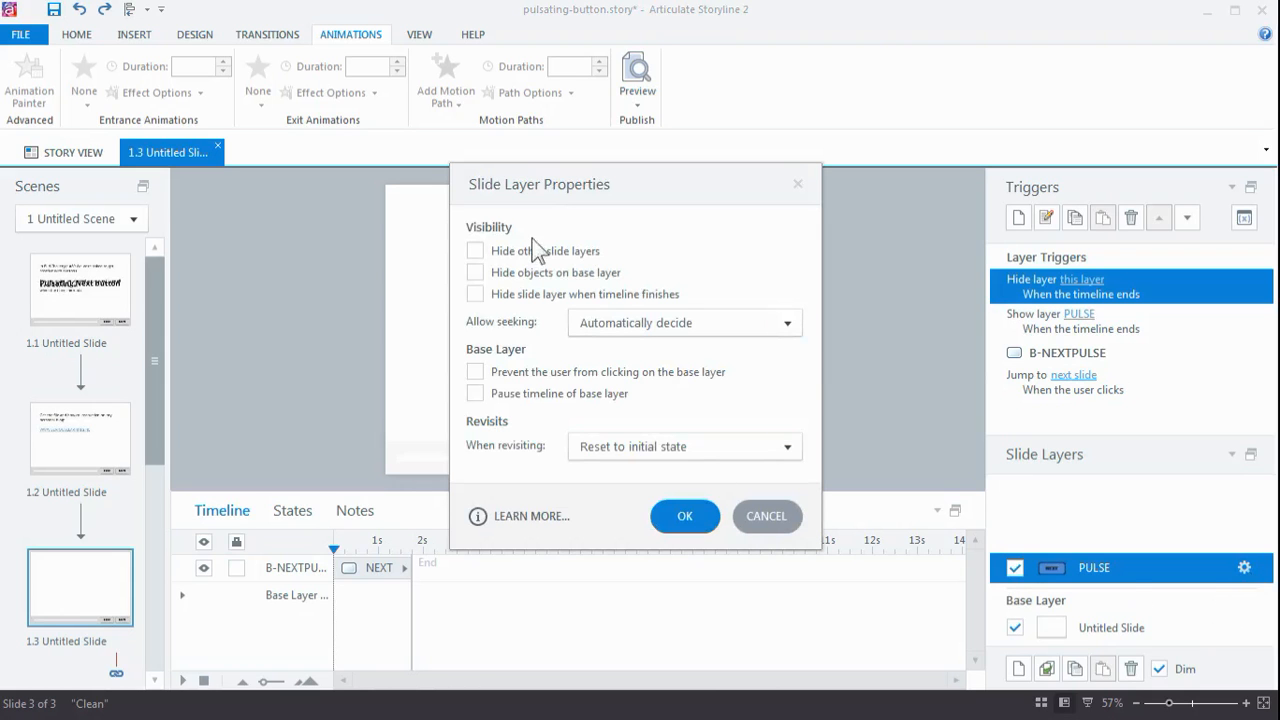
mouse_move(548, 415)
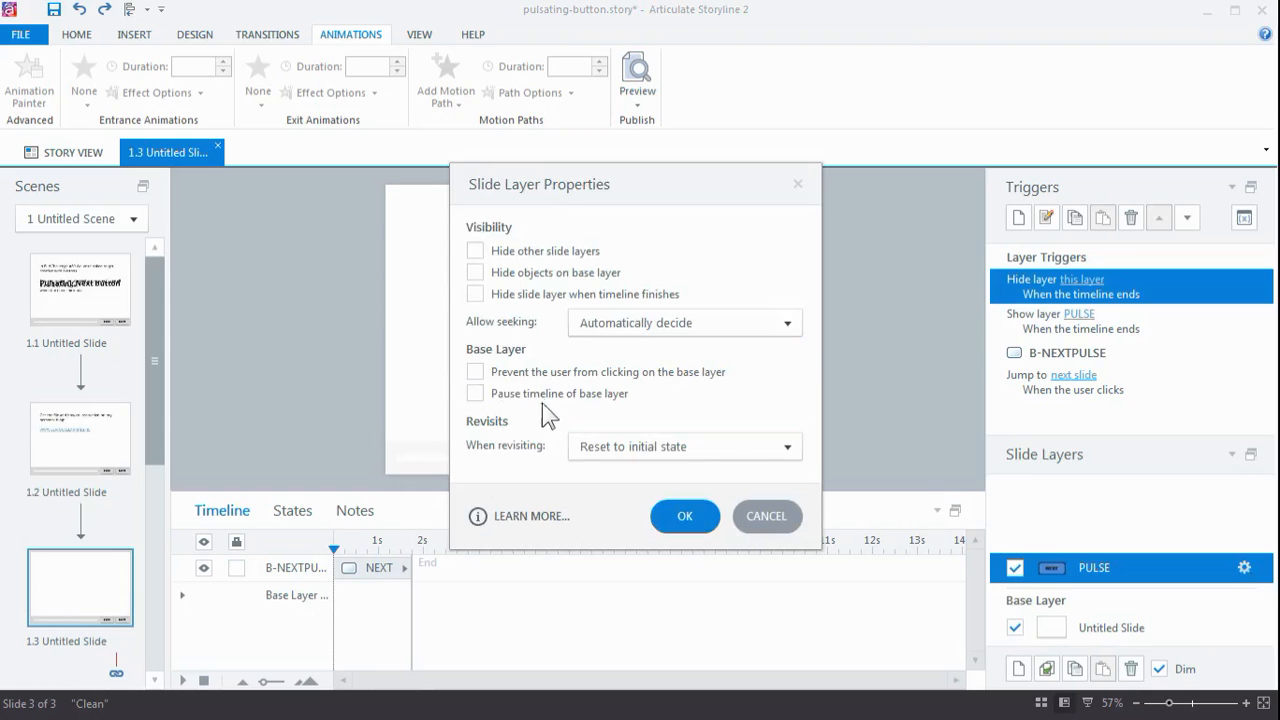
left_click(475, 250)
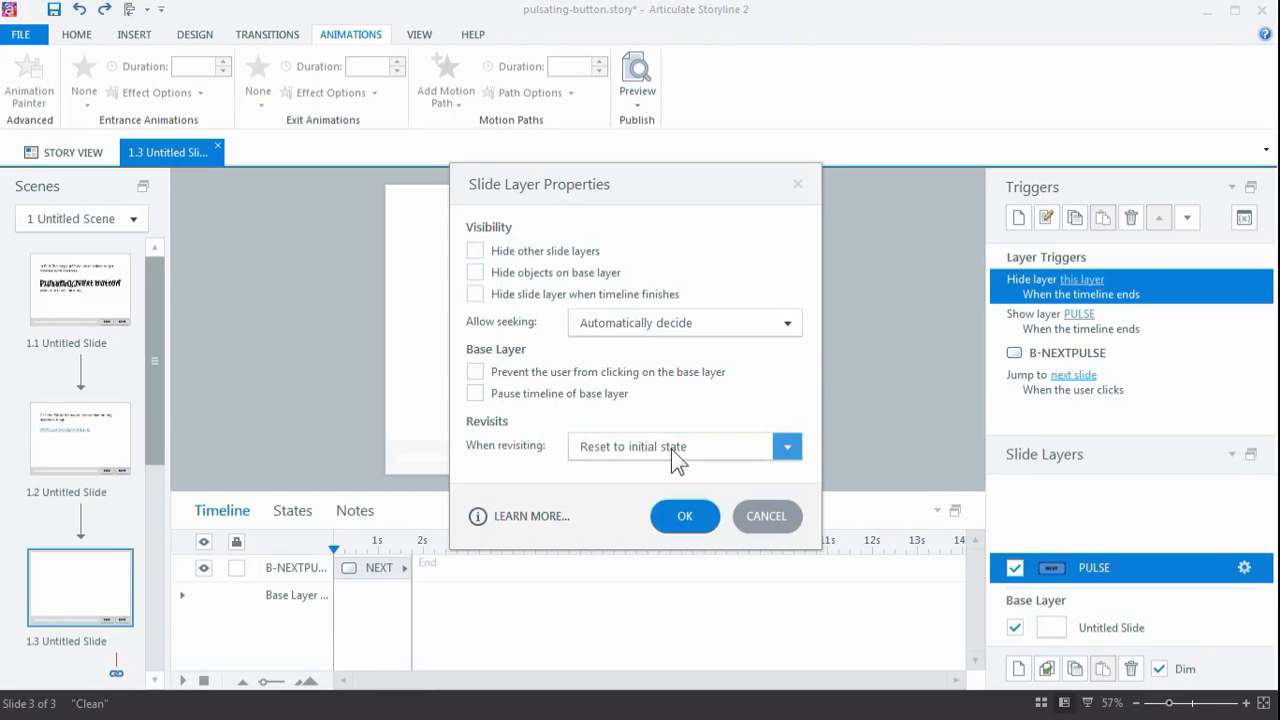
left_click(788, 446)
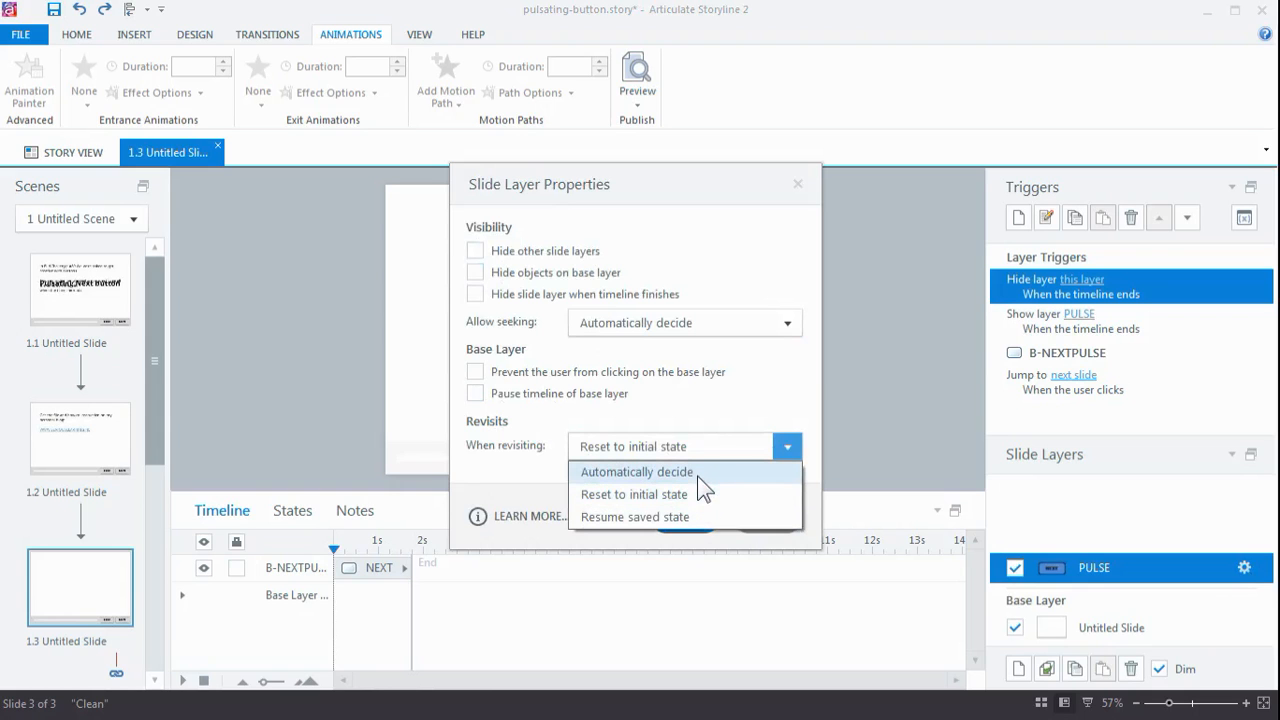
left_click(634, 494)
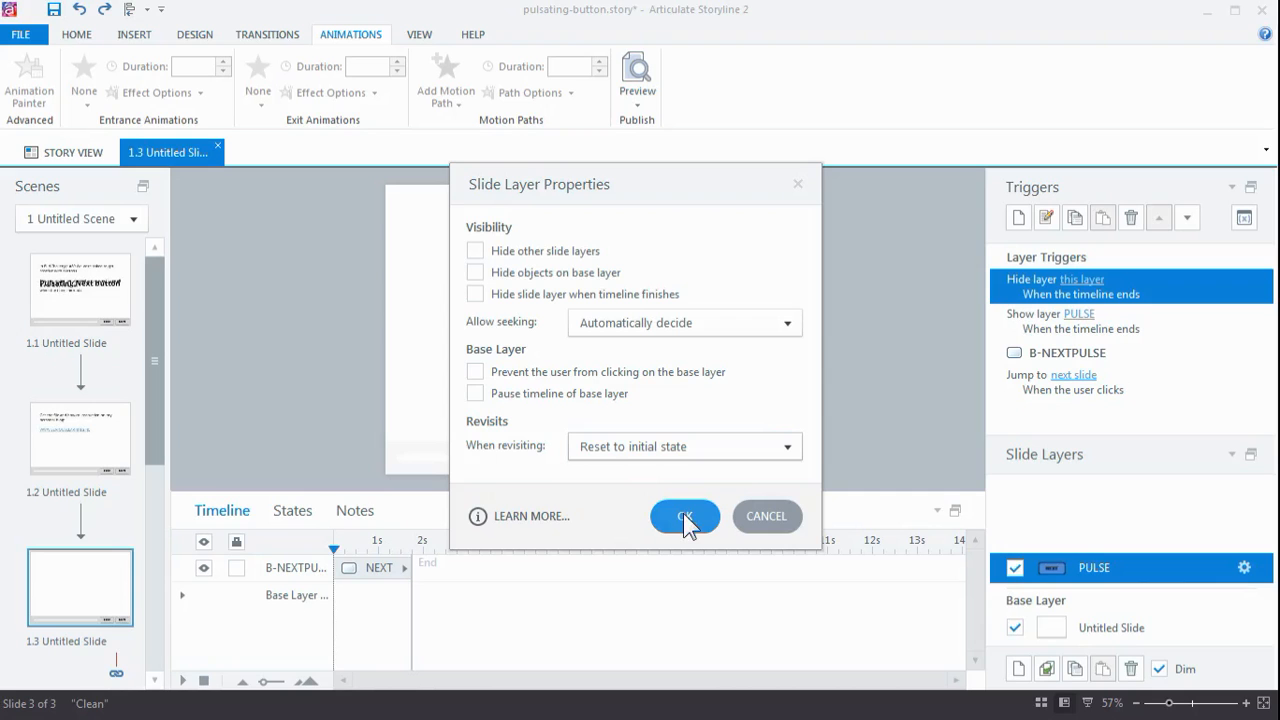
left_click(684, 516)
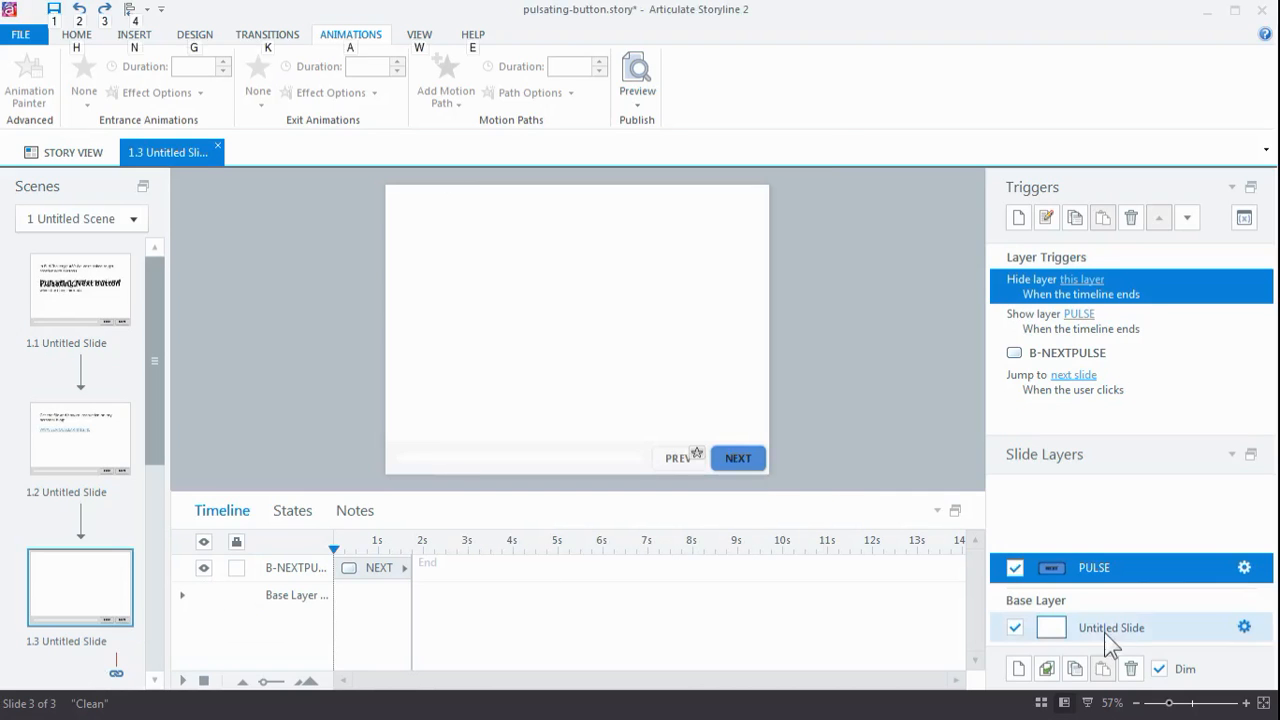
mouse_move(865, 445)
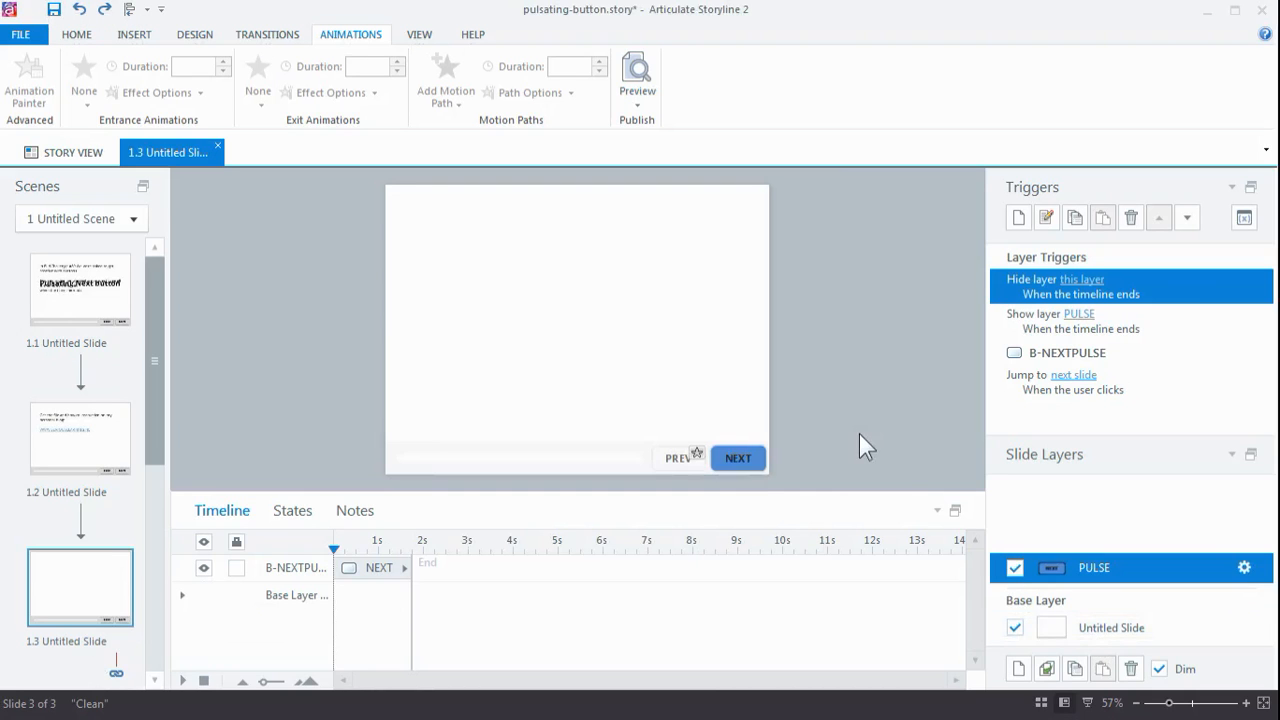
Step: Switch to the Untitled Slide base layer, then open and close its Slide Properties
left_click(1110, 627)
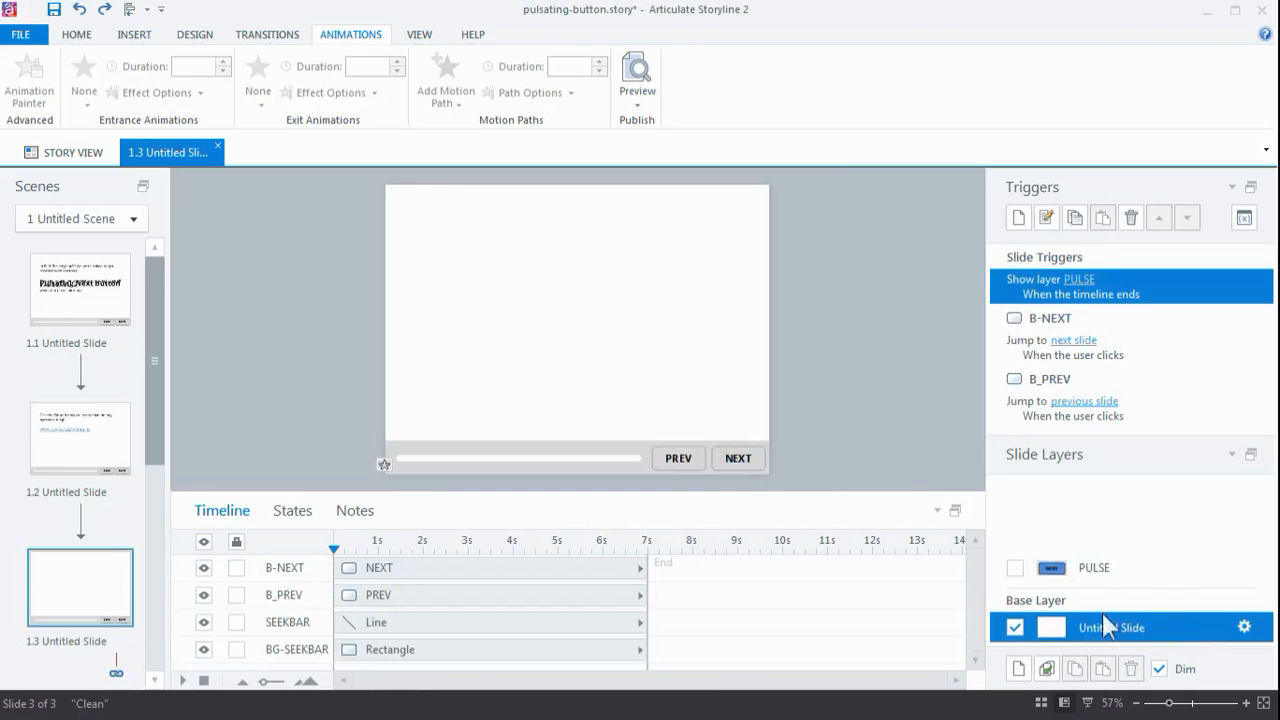
mouse_move(1244, 627)
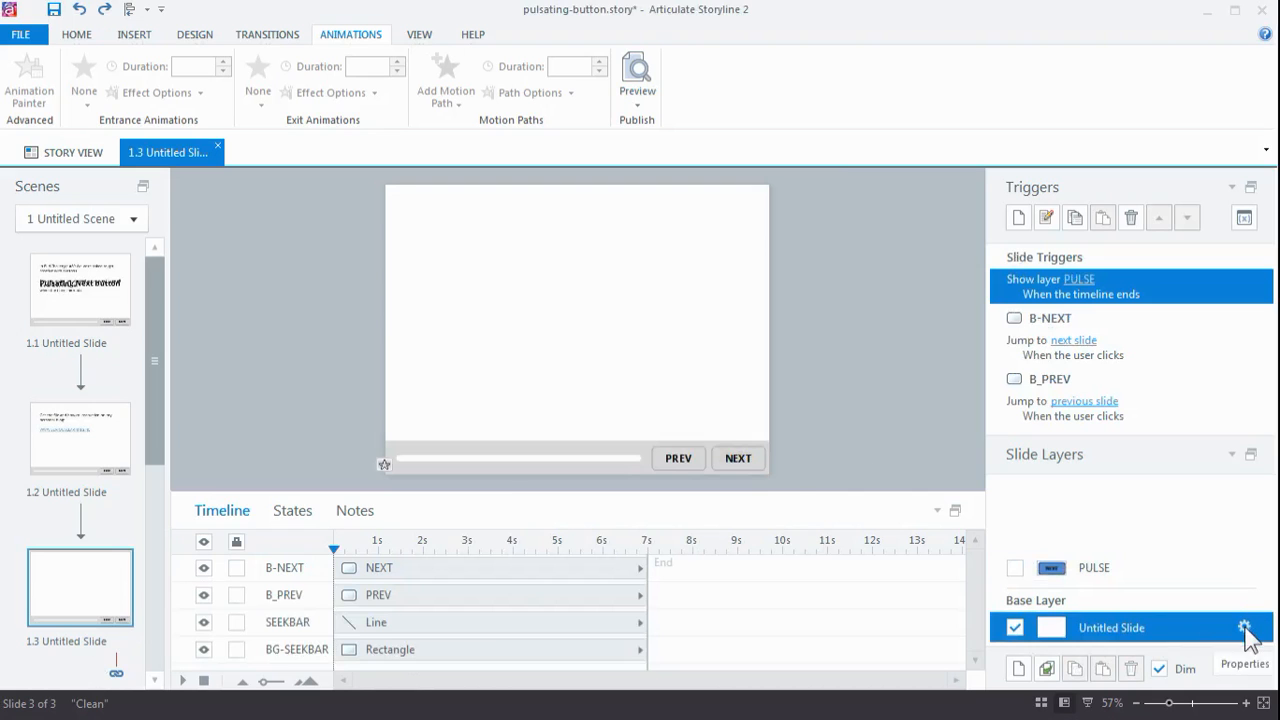
left_click(1243, 627)
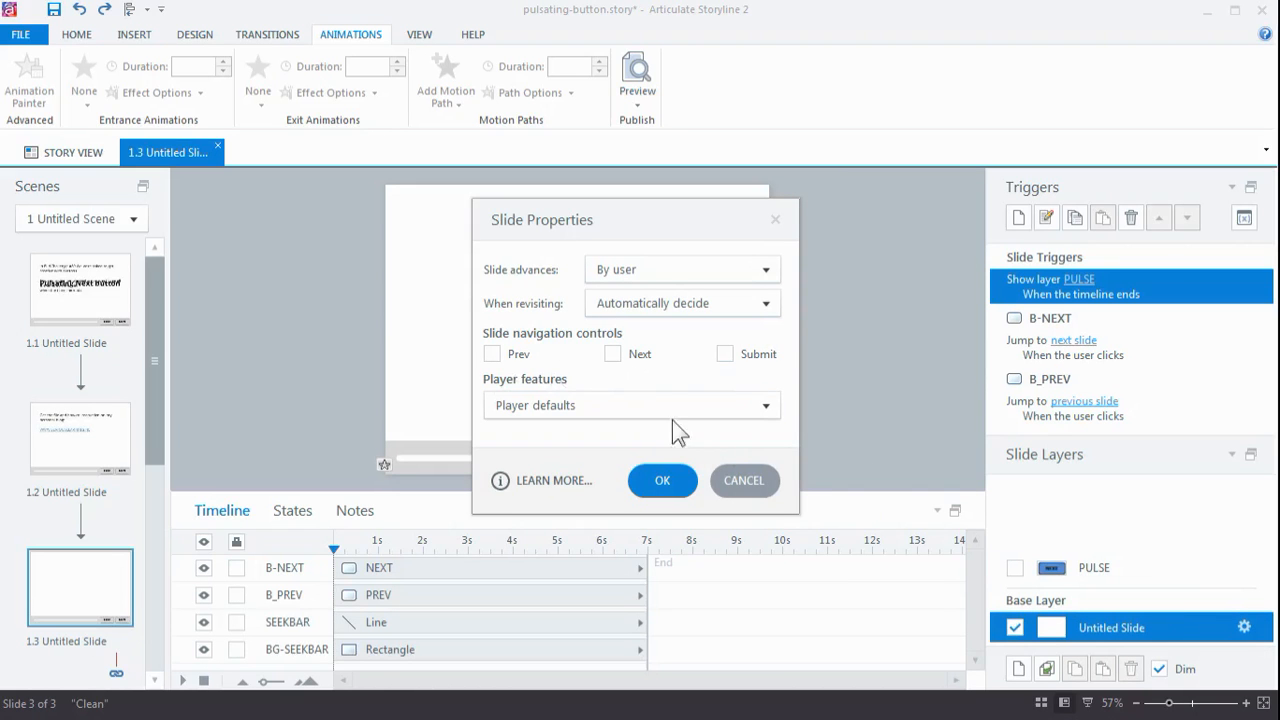
left_click(662, 480)
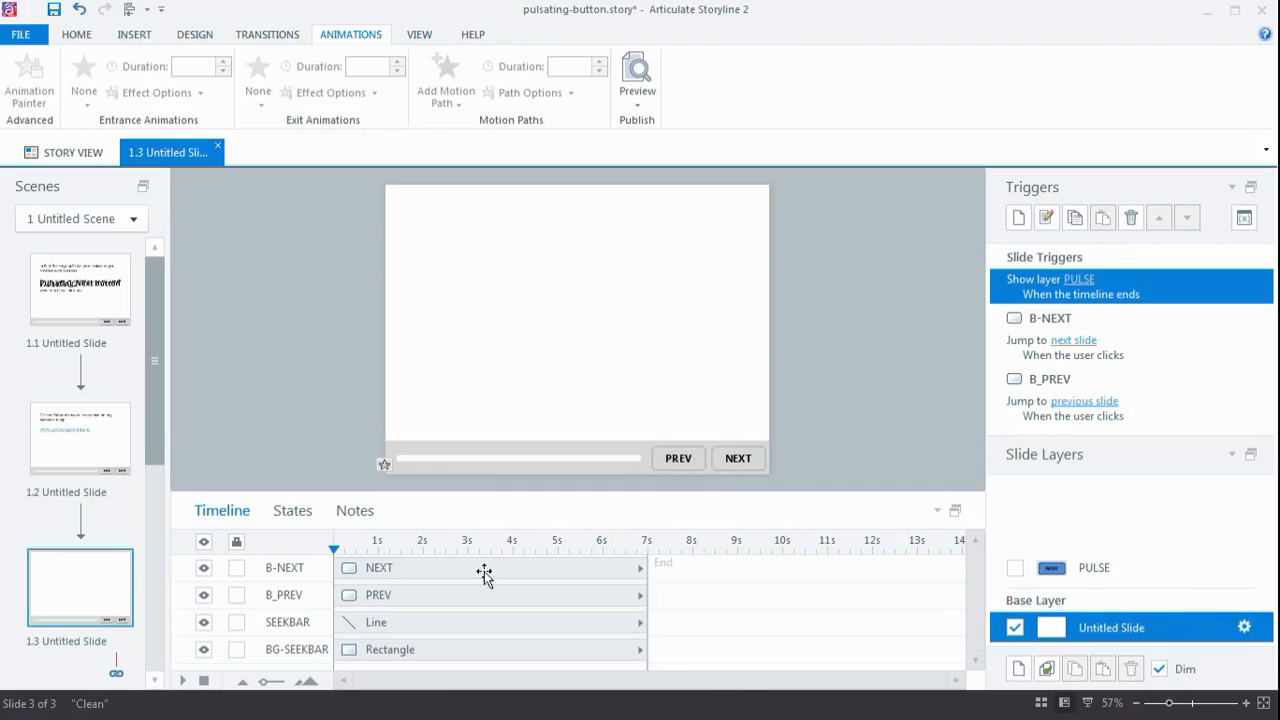
mouse_move(1110, 605)
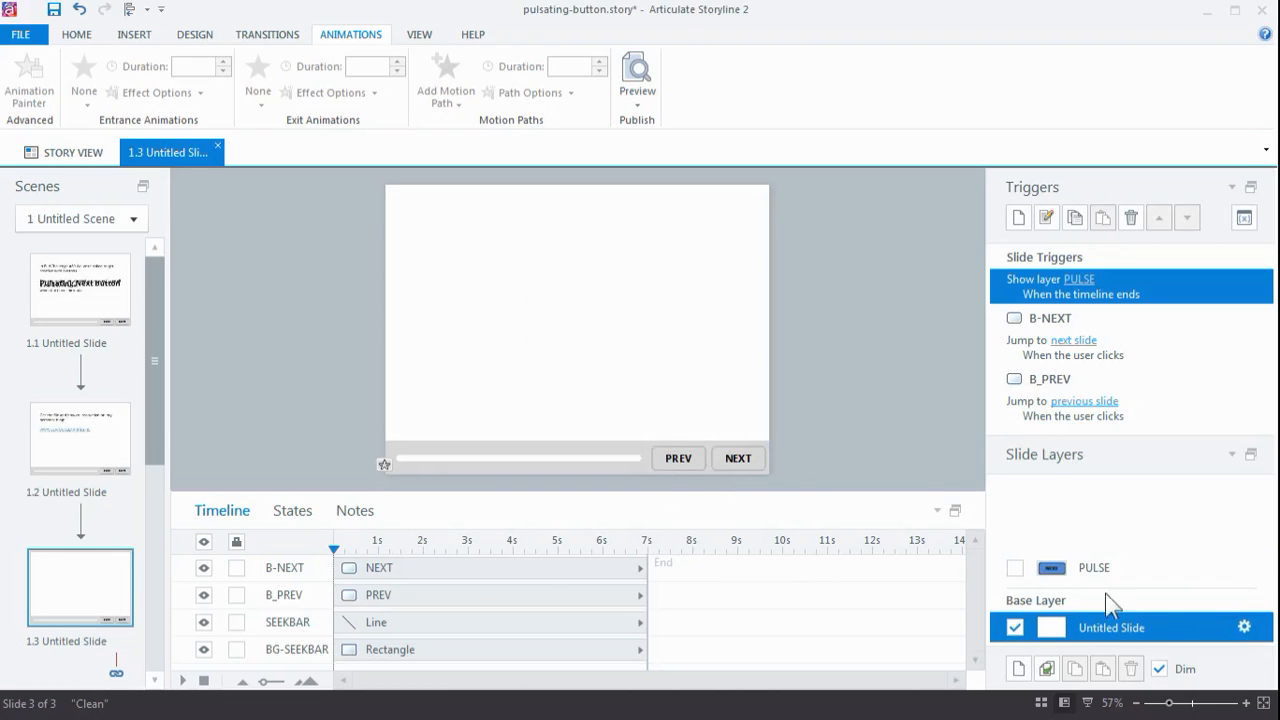
Step: Return to editing the PULSE layer from the Slide Layers panel
left_click(1094, 567)
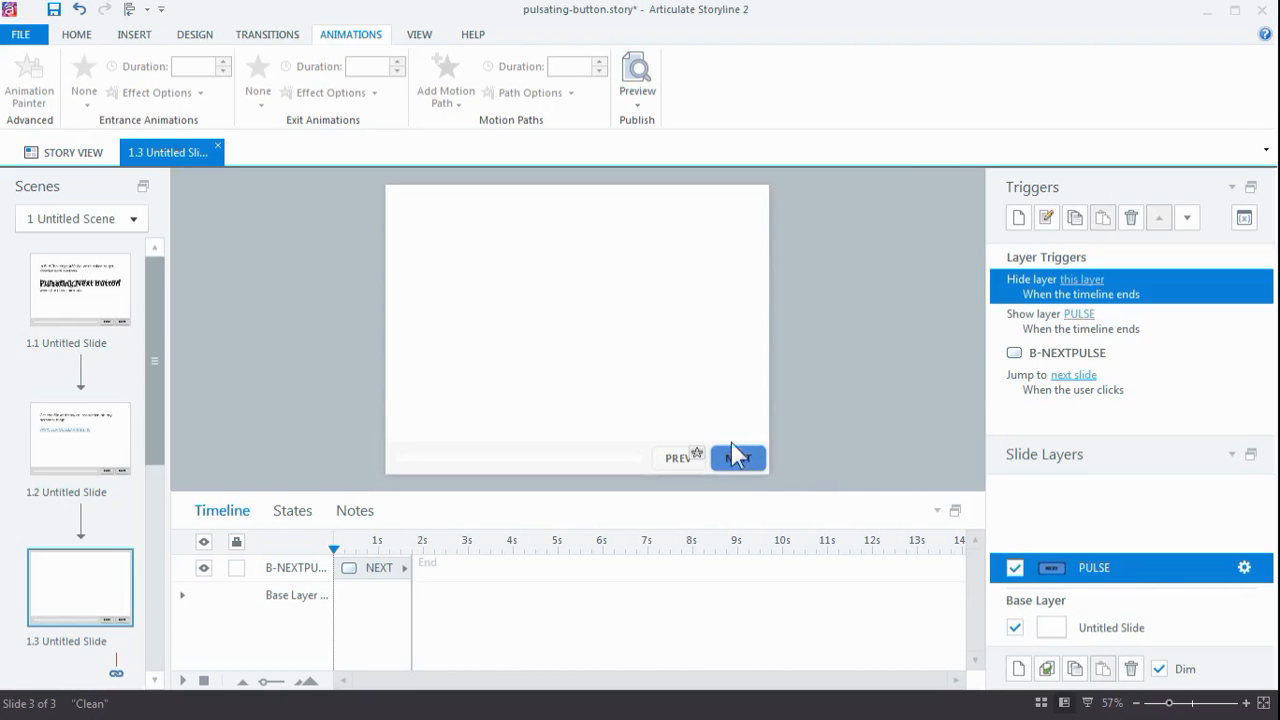
mouse_move(800, 475)
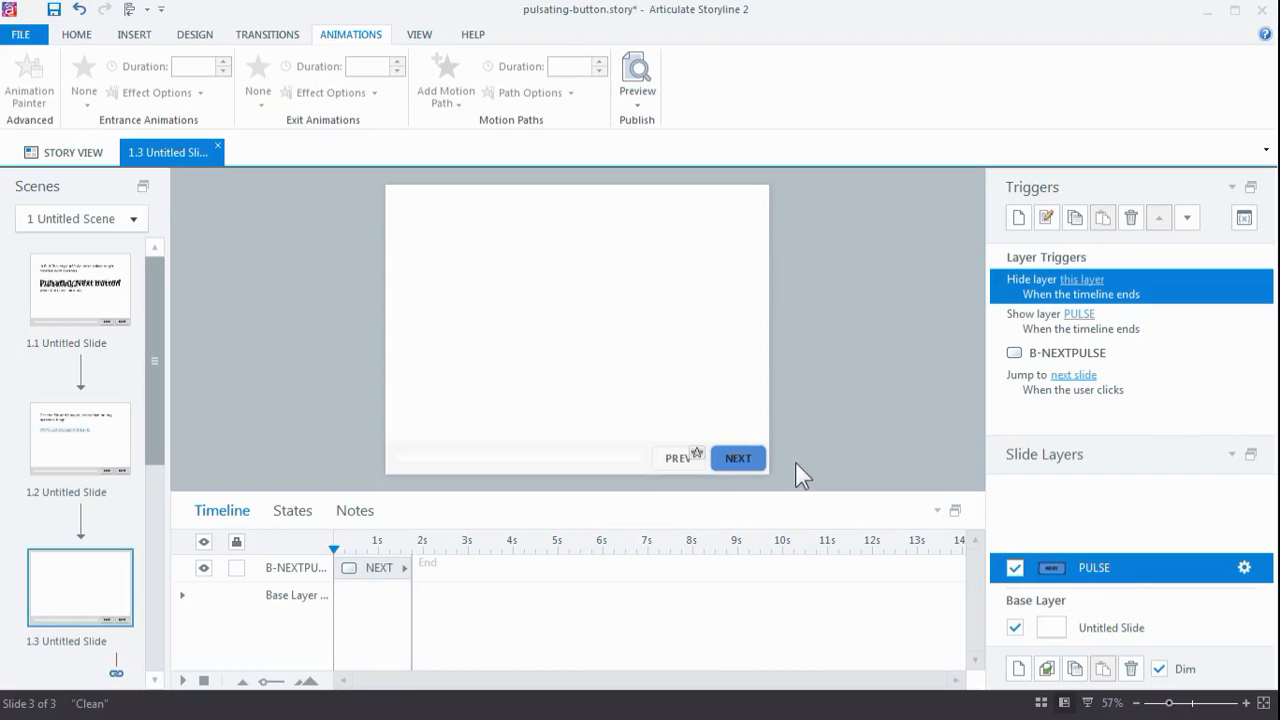